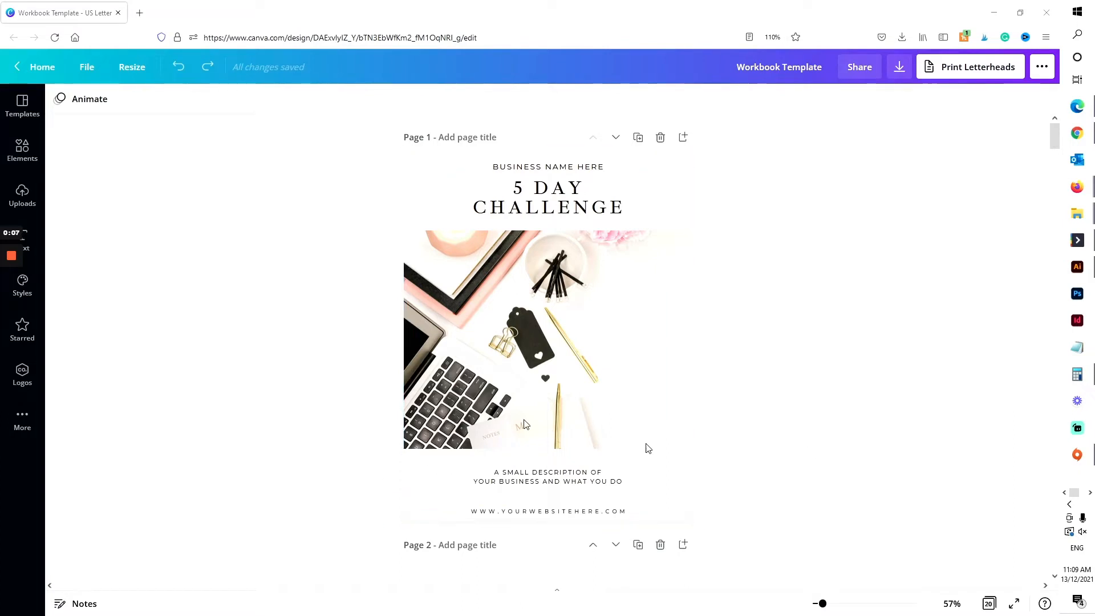
{"action": "mouse_move", "coordinate": [675, 494]}
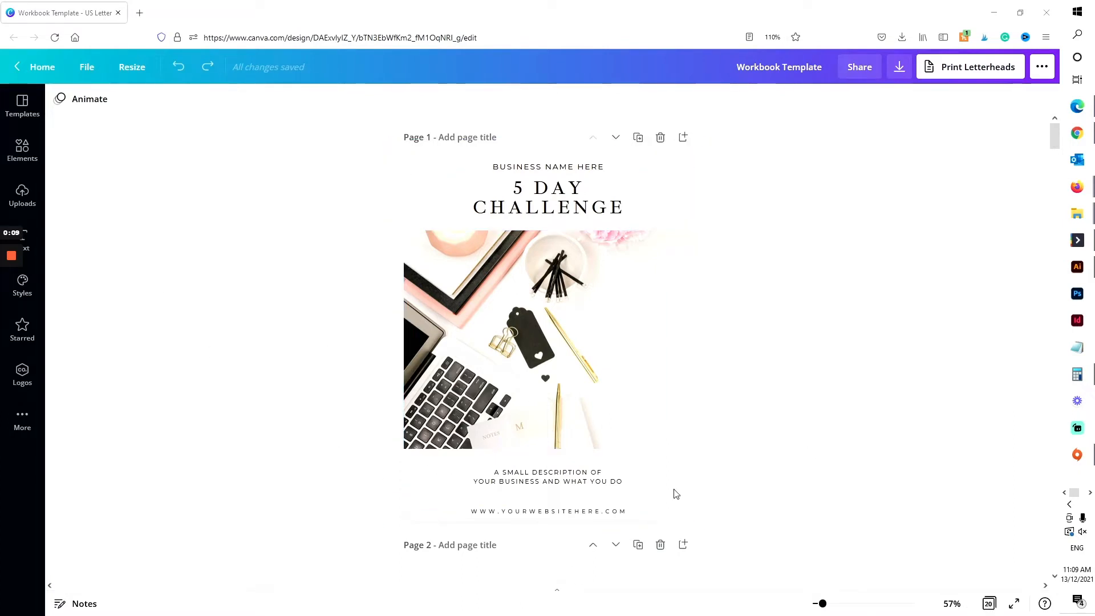
Step: Inspect the Day One page elements in Canva: business name heading, goal area and take-action box
{"action": "left_click", "coordinate": [547, 166]}
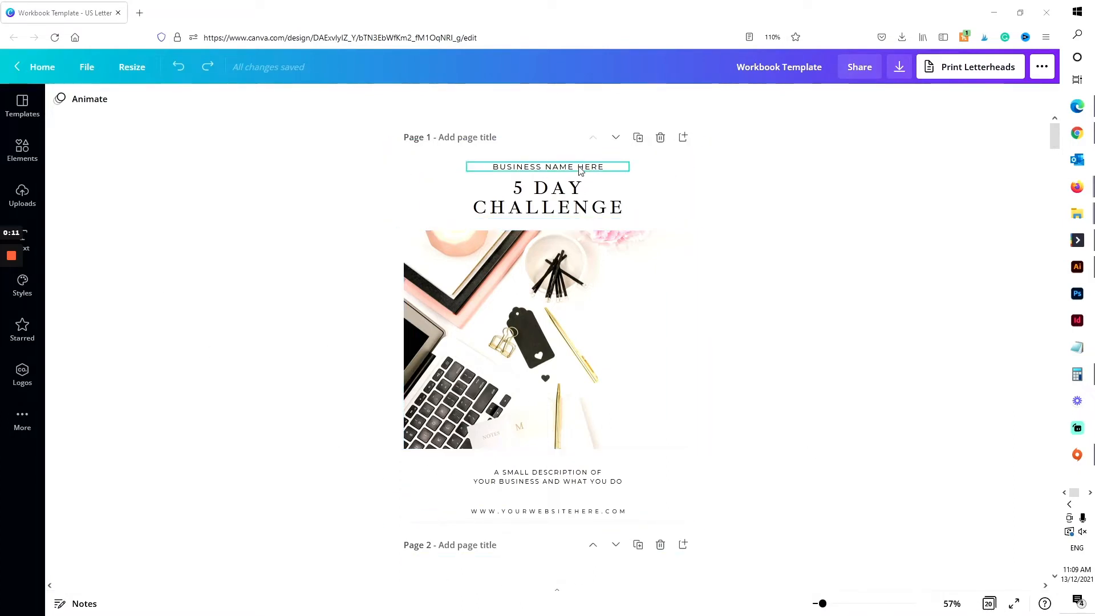
{"action": "left_click", "coordinate": [989, 603]}
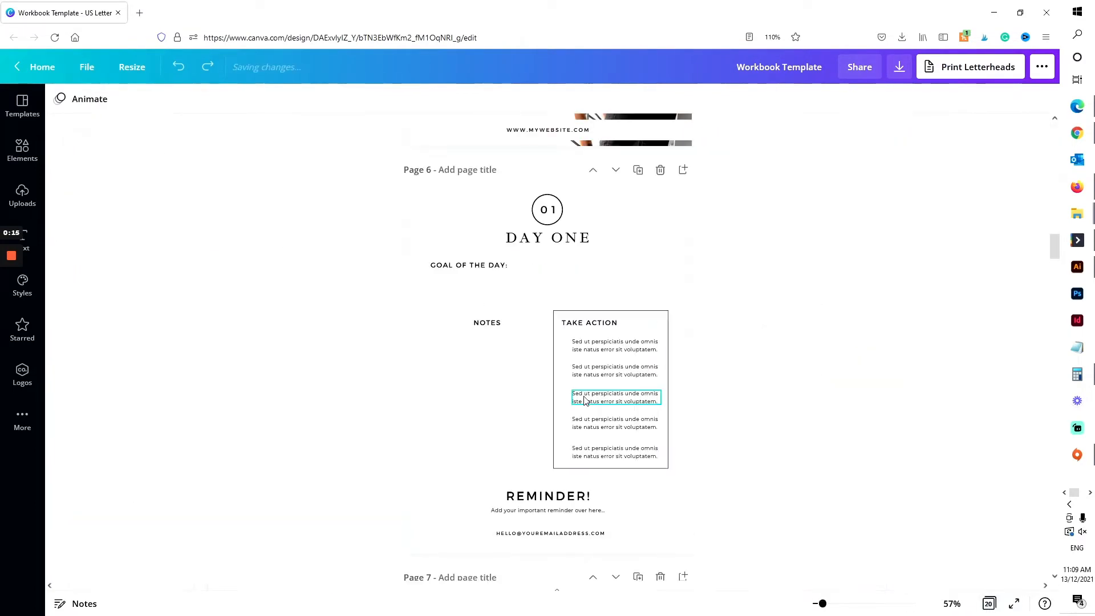
{"action": "left_click", "coordinate": [678, 294]}
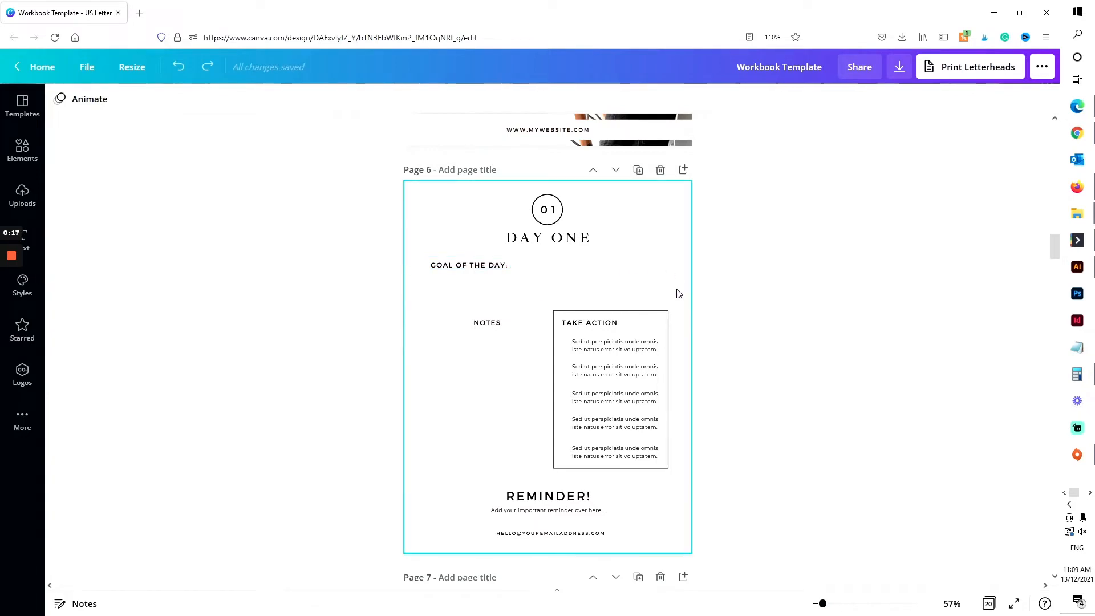
{"action": "left_click", "coordinate": [486, 389]}
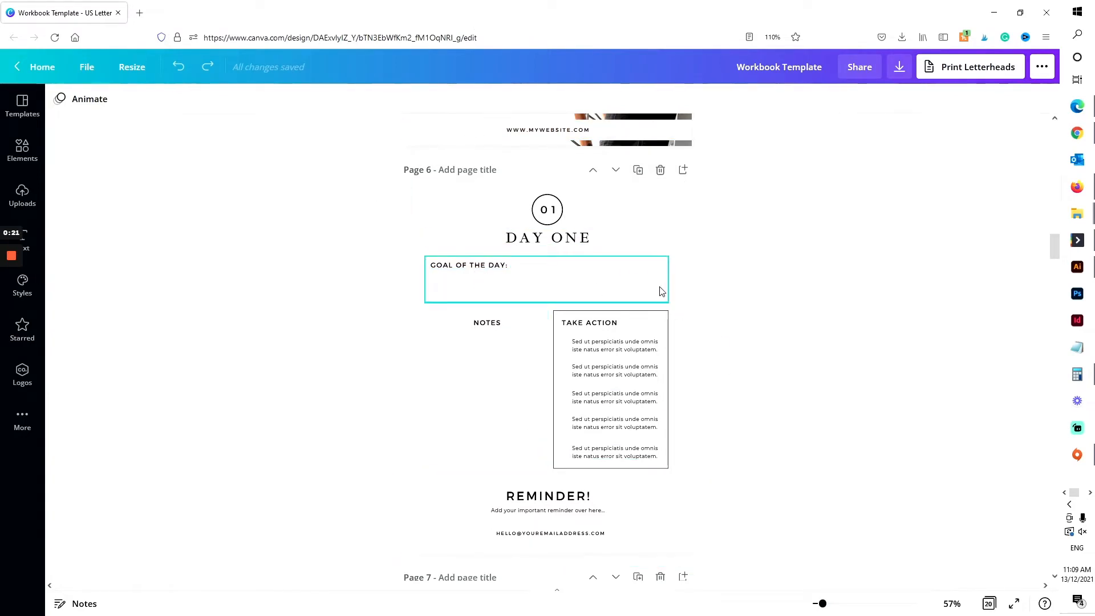
{"action": "left_click", "coordinate": [548, 473]}
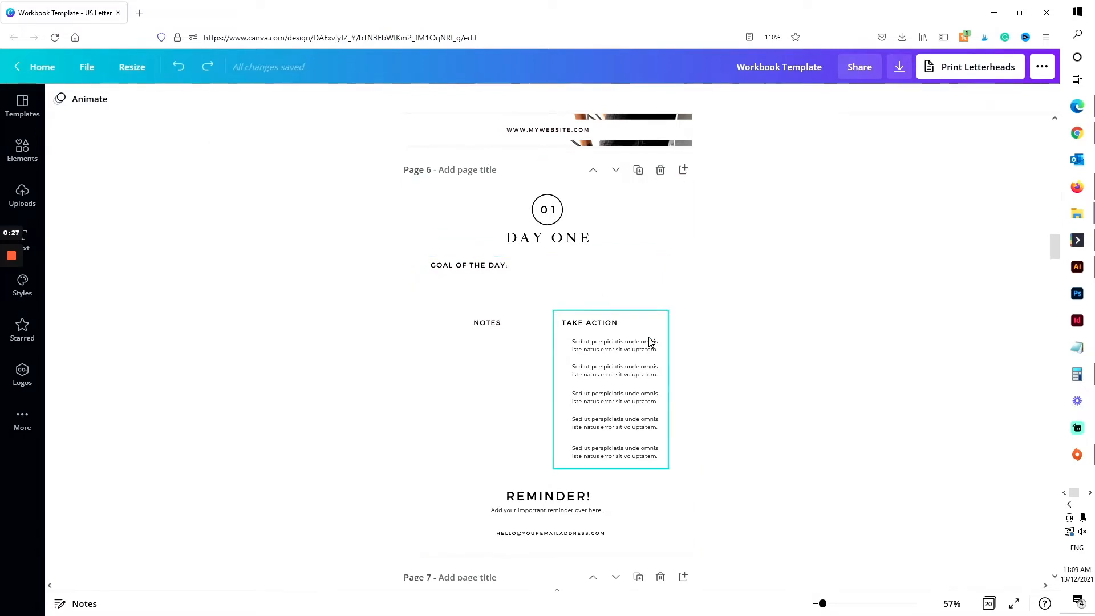
{"action": "left_click", "coordinate": [698, 462]}
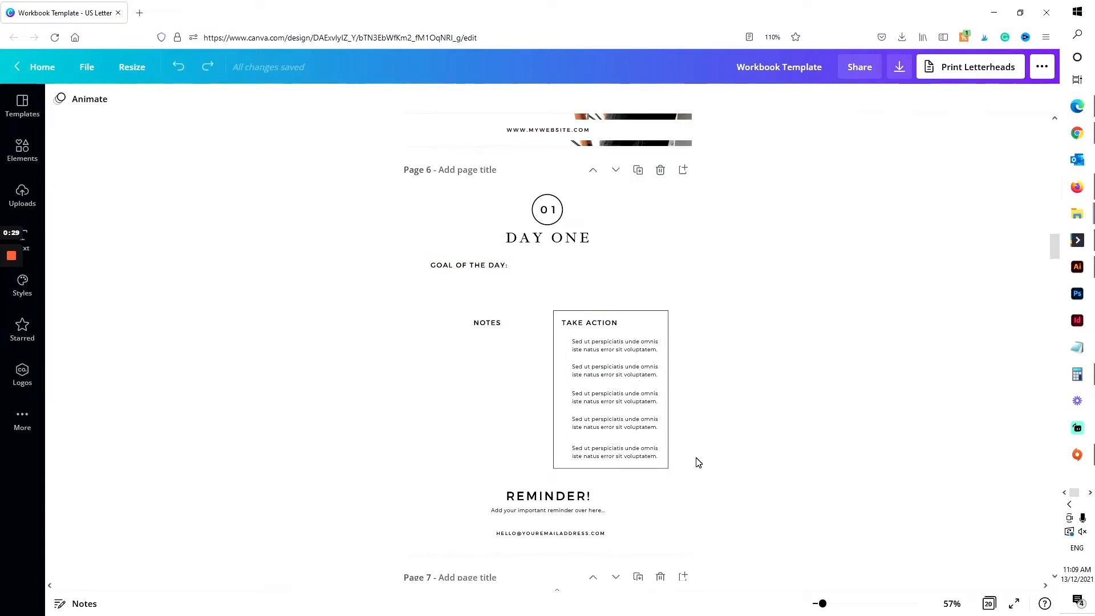
{"action": "mouse_move", "coordinate": [702, 427]}
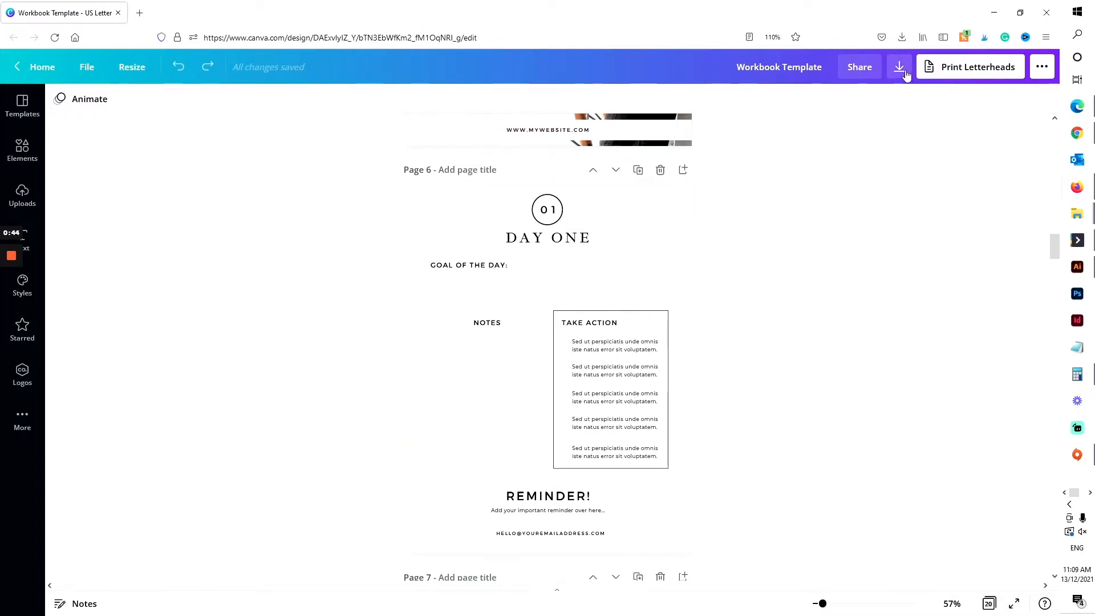
Step: Download the workbook from Canva as a standard PDF and open the downloaded file
{"action": "left_click", "coordinate": [900, 66]}
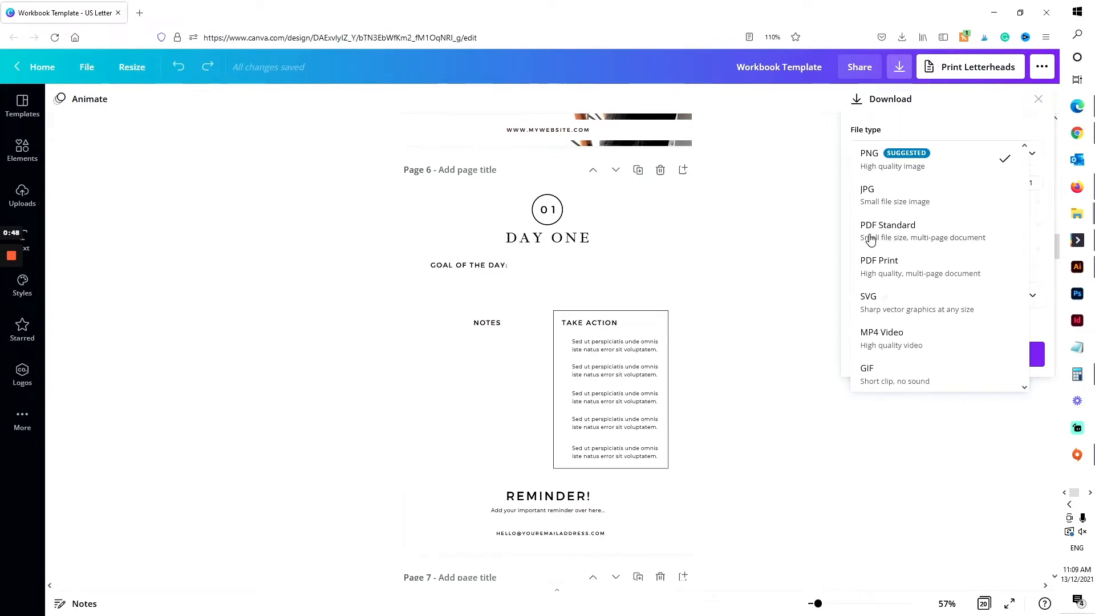
{"action": "left_click", "coordinate": [887, 231]}
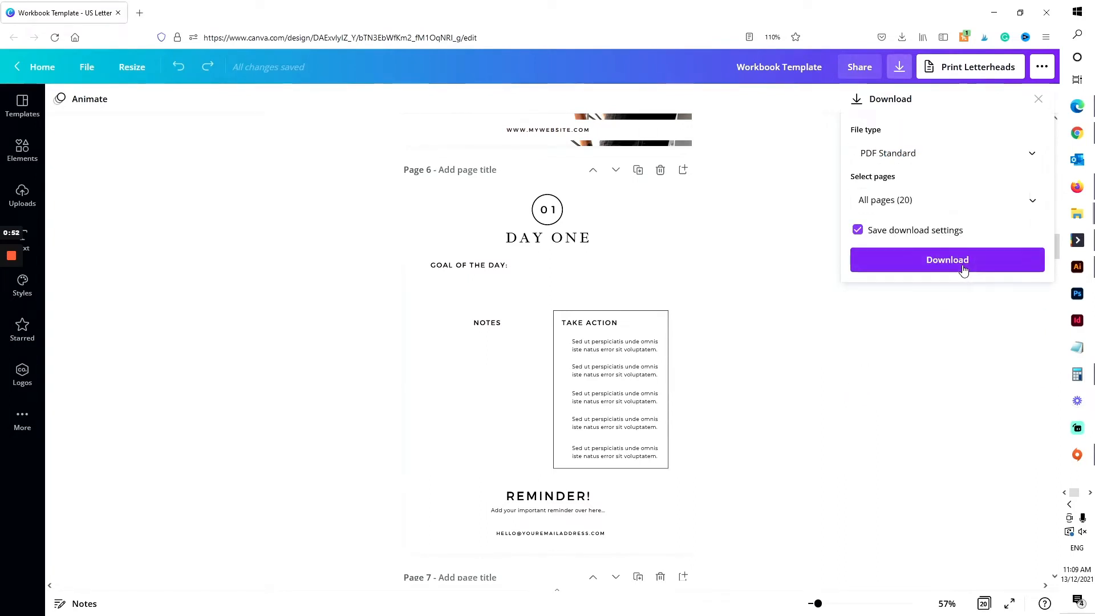
{"action": "left_click", "coordinate": [947, 259]}
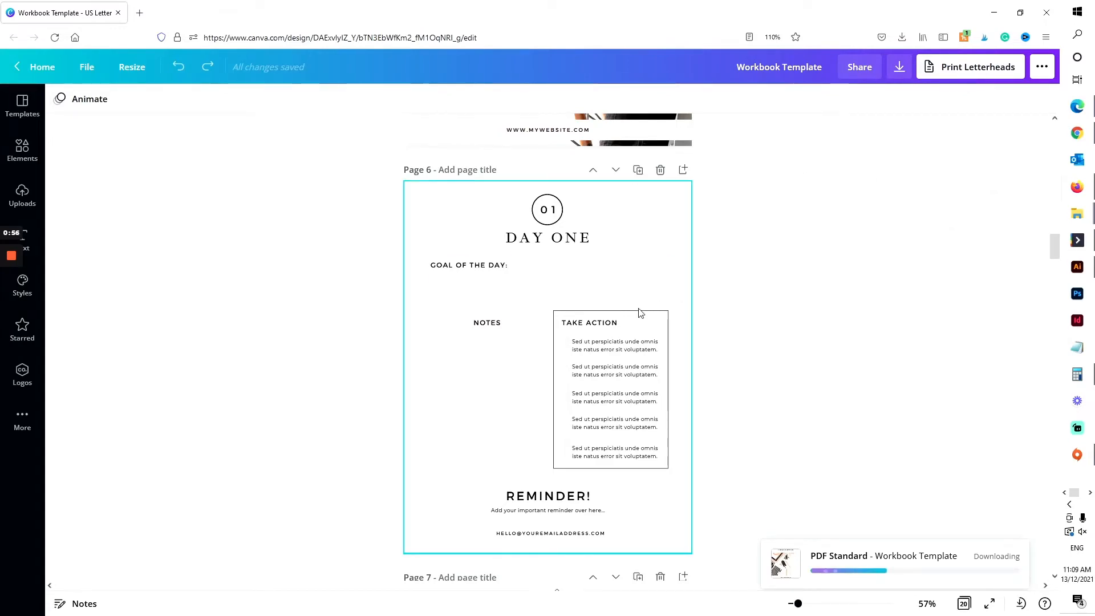
{"action": "left_click", "coordinate": [902, 37]}
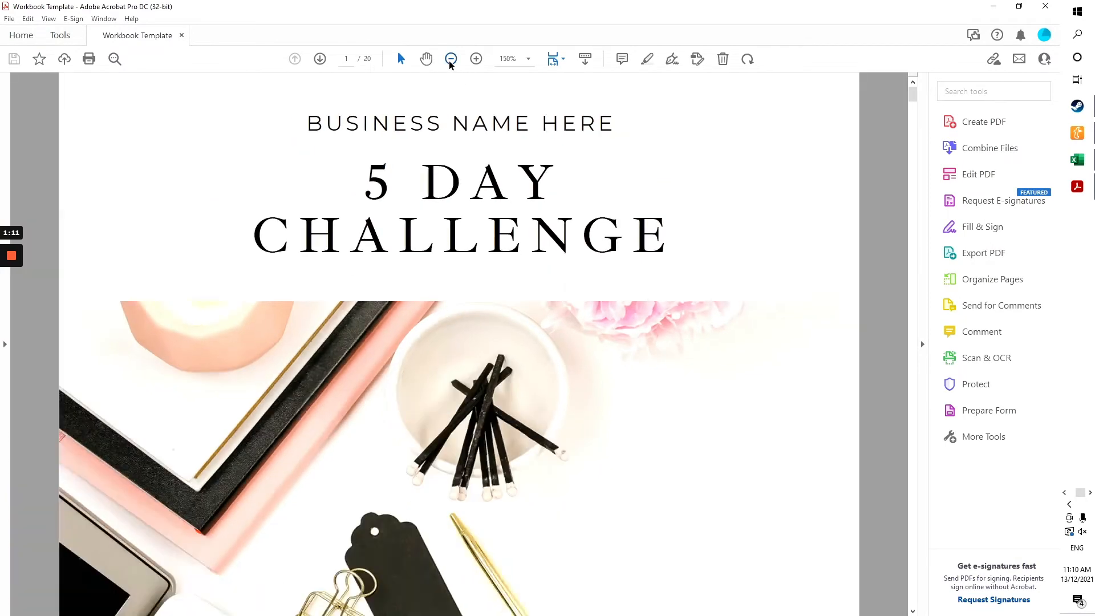
Step: Zoom out over the workbook PDF and start Prepare Form on the document
{"action": "left_click", "coordinate": [452, 59]}
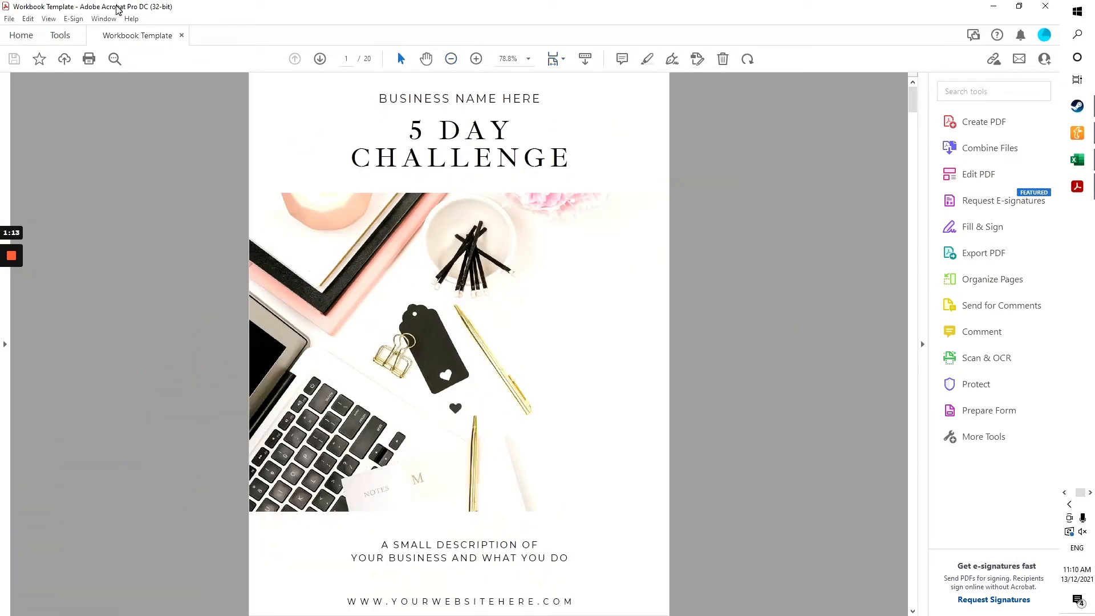
{"action": "scroll", "scroll_direction": "down", "scroll_amount": 3}
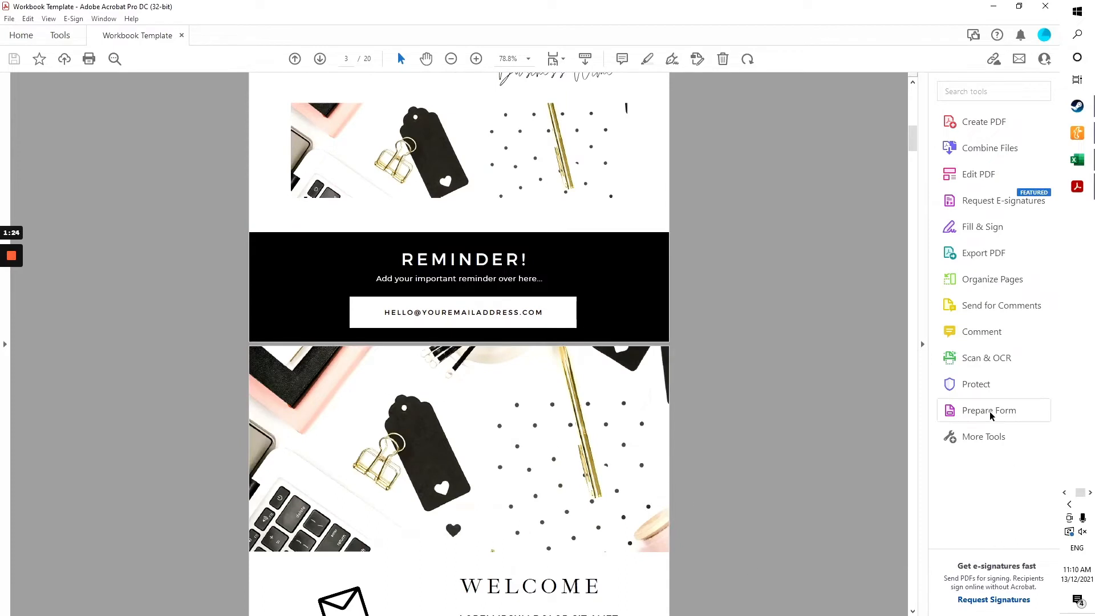
{"action": "left_click", "coordinate": [989, 410]}
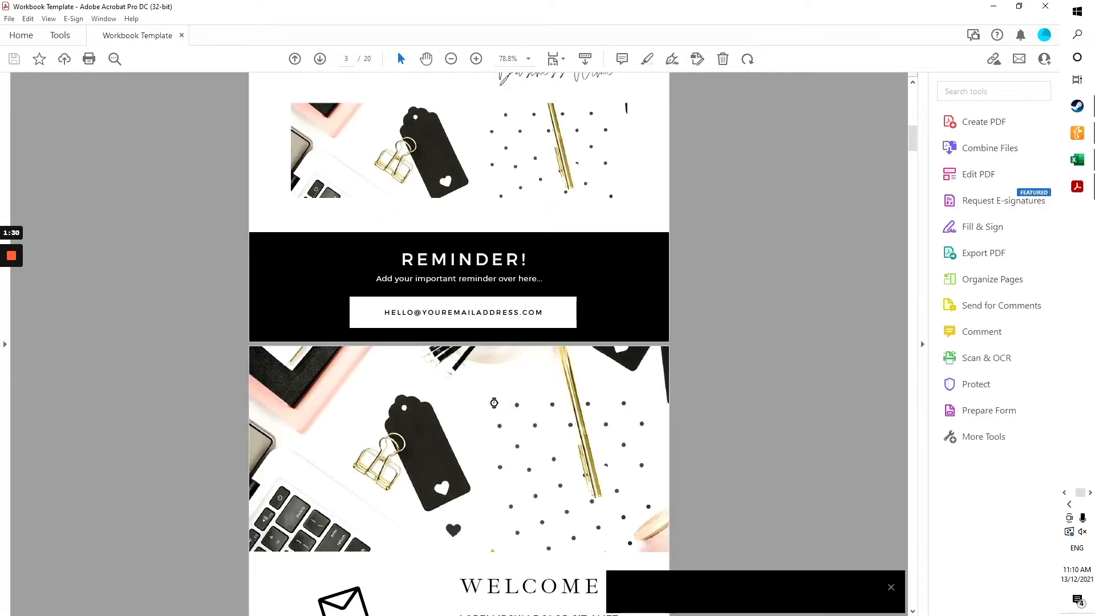
{"action": "left_click", "coordinate": [990, 410]}
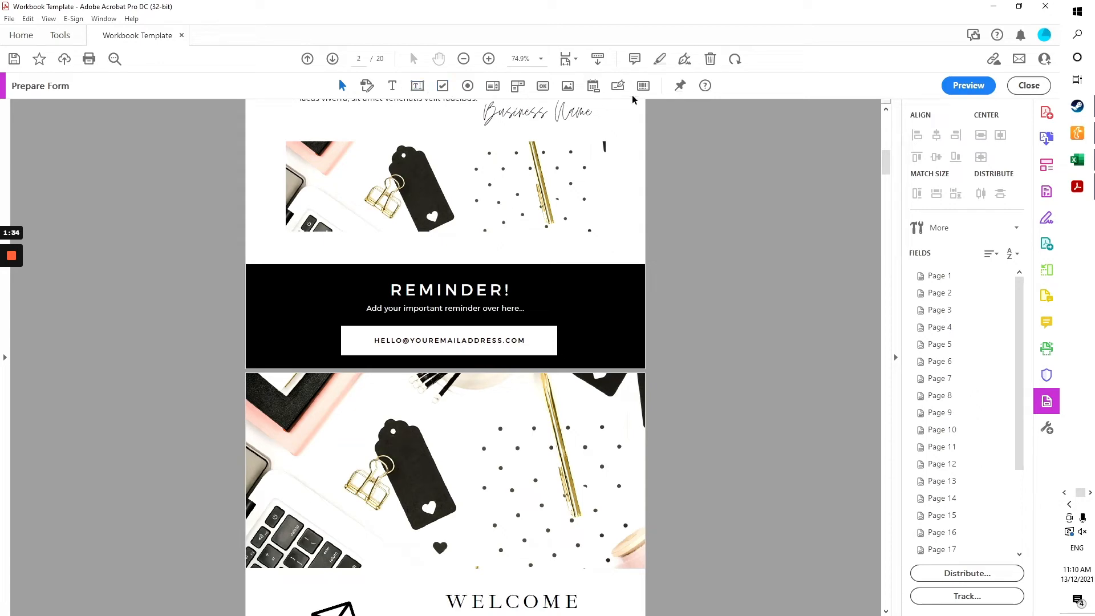
Step: Place check boxes beside the DAY headings on the Challenge Schedule page, finishing with DAY 5
{"action": "scroll", "scroll_direction": "down", "scroll_amount": 3}
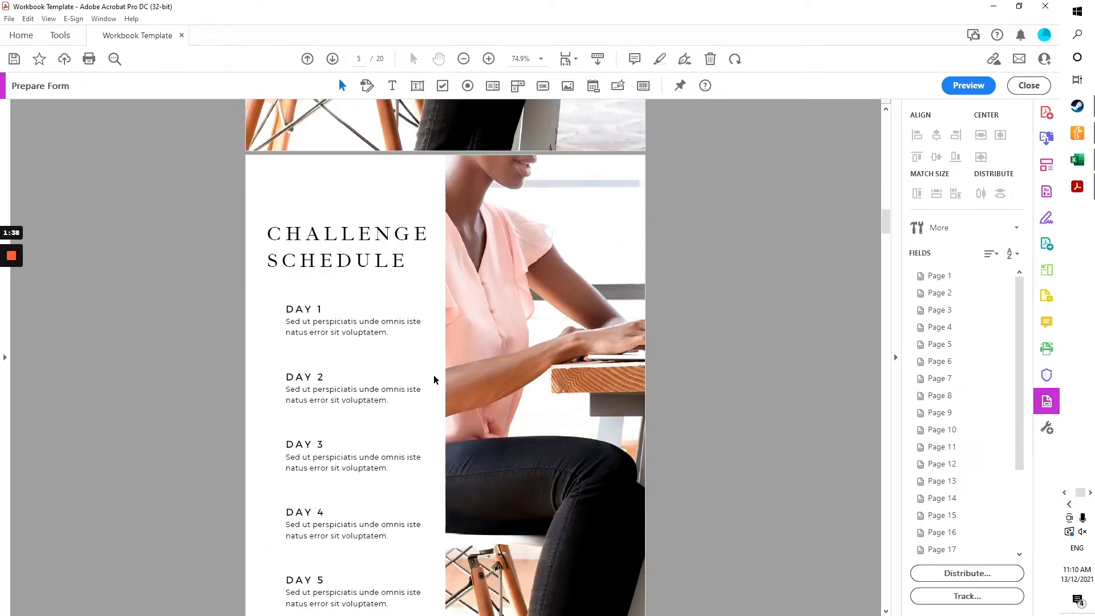
{"action": "scroll", "scroll_direction": "down", "scroll_amount": 3}
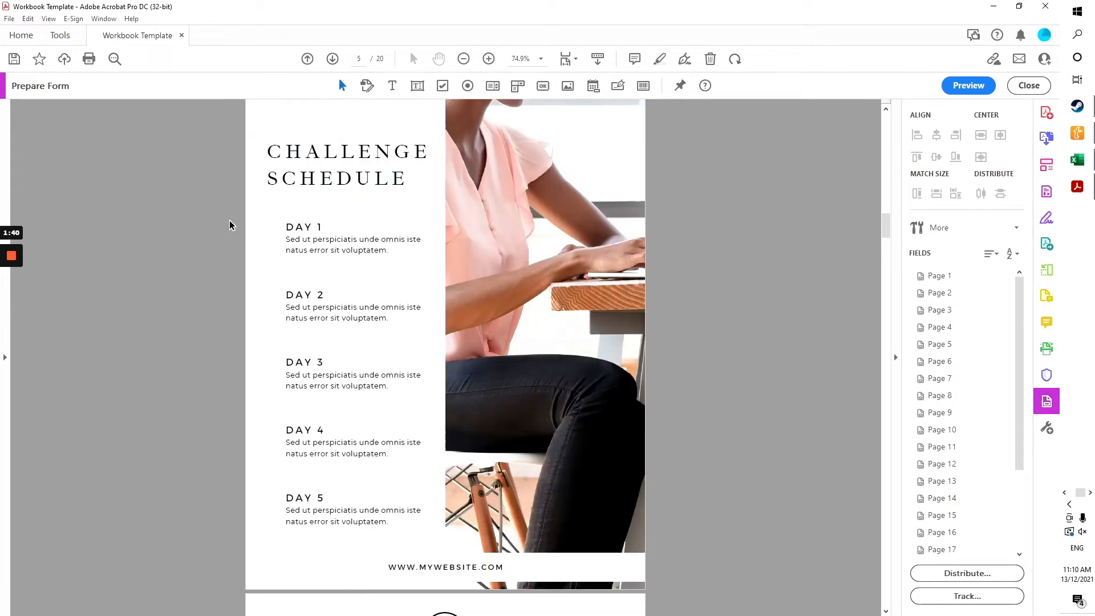
{"action": "mouse_move", "coordinate": [293, 466]}
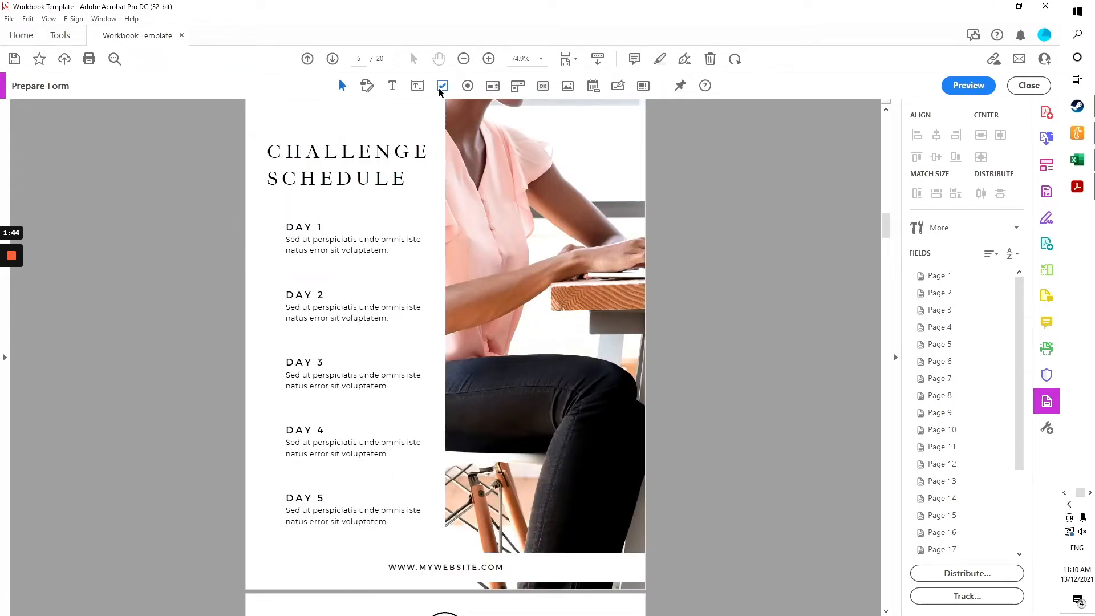
{"action": "left_click", "coordinate": [443, 85]}
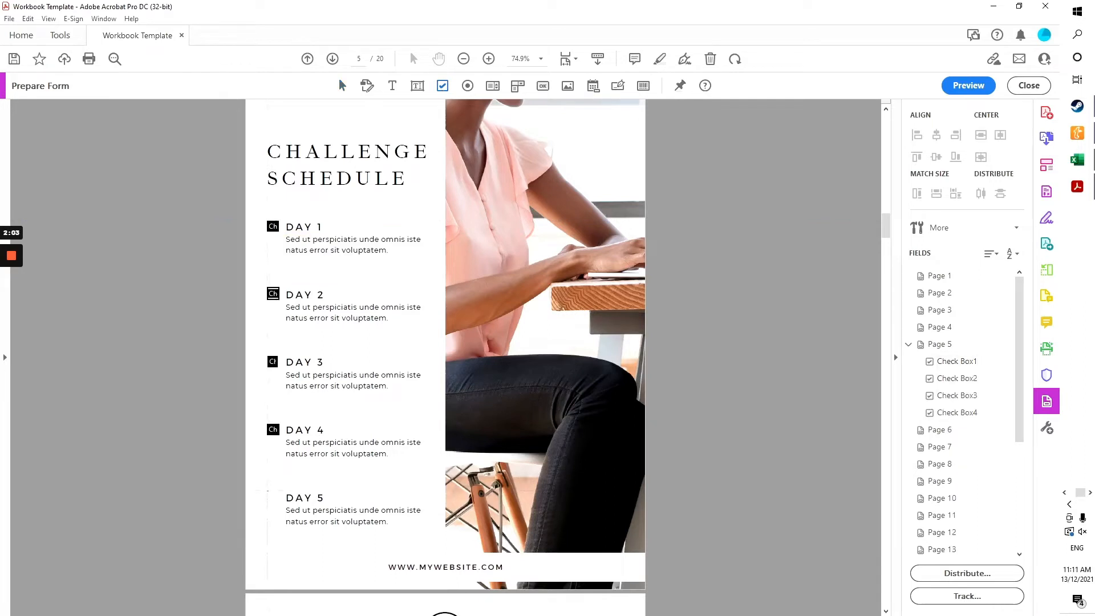
{"action": "left_click", "coordinate": [272, 497]}
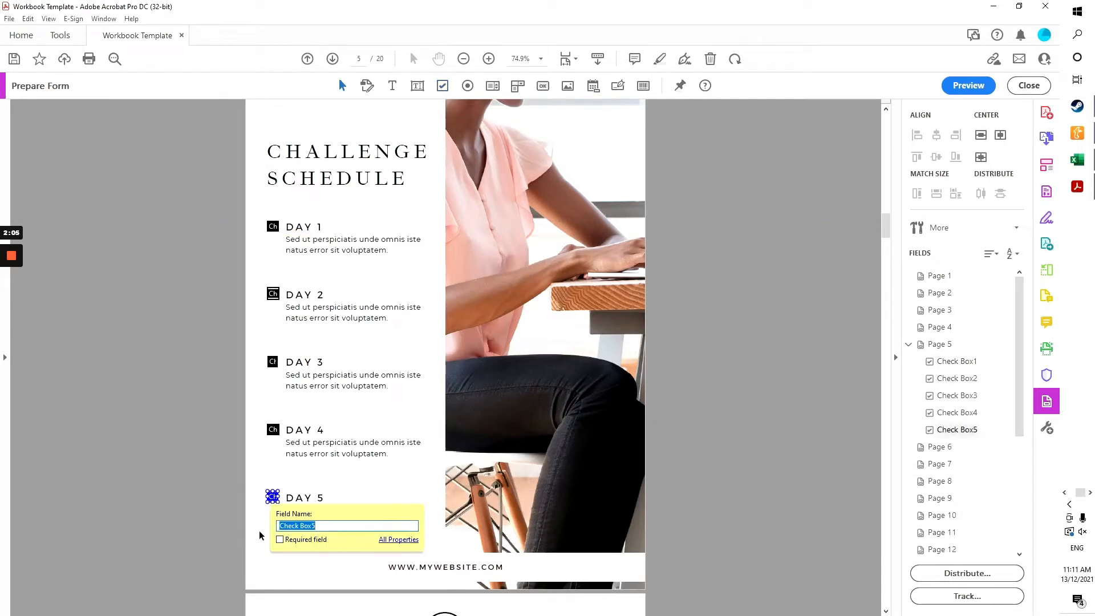
{"action": "left_click", "coordinate": [562, 508]}
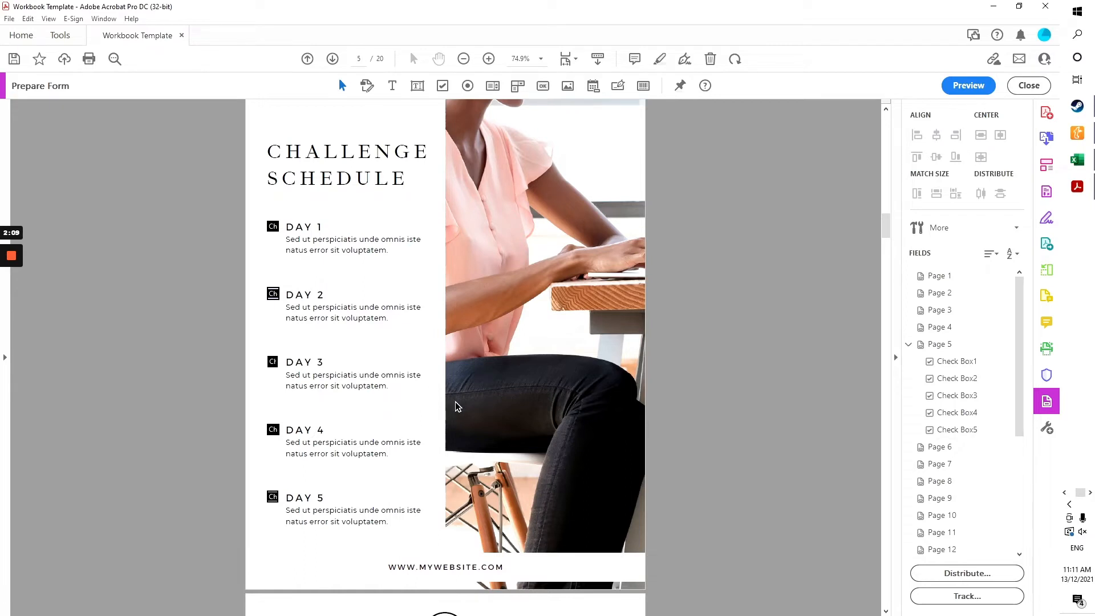
Step: Add text field Text6 under GOAL OF THE DAY on the Day One page
{"action": "scroll", "scroll_direction": "down", "scroll_amount": 3}
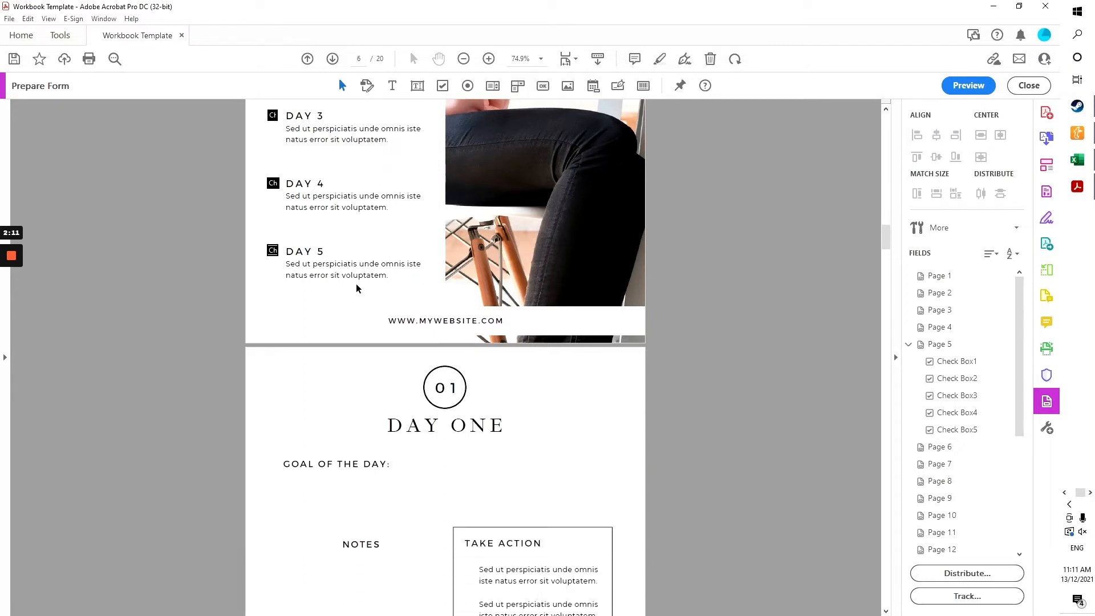
{"action": "scroll", "scroll_direction": "down", "scroll_amount": 3}
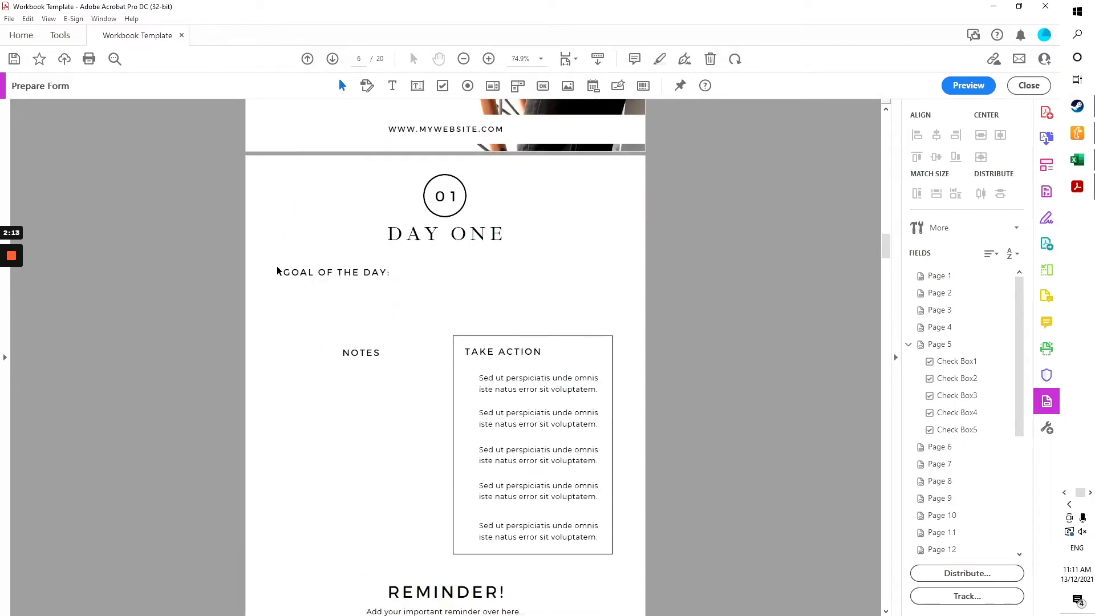
{"action": "mouse_move", "coordinate": [440, 124]}
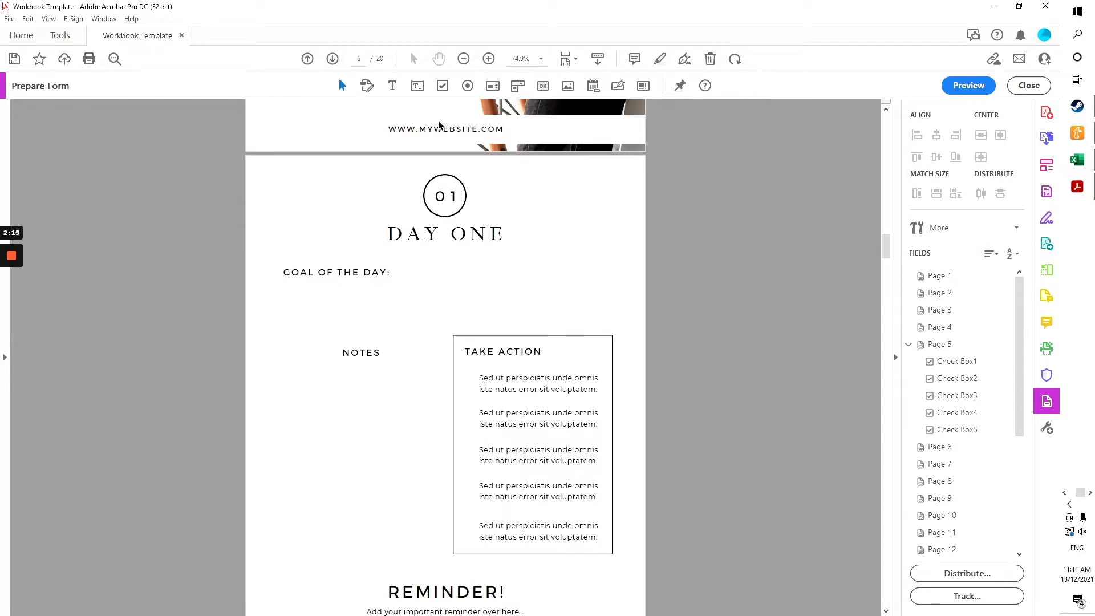
{"action": "left_click", "coordinate": [448, 173]}
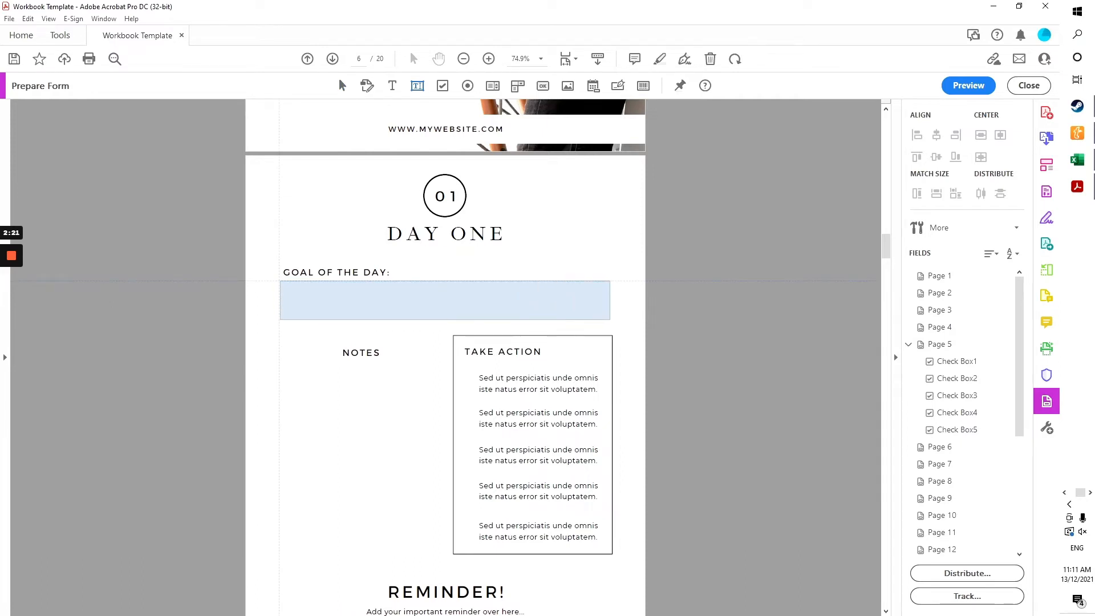
{"action": "left_click", "coordinate": [418, 85]}
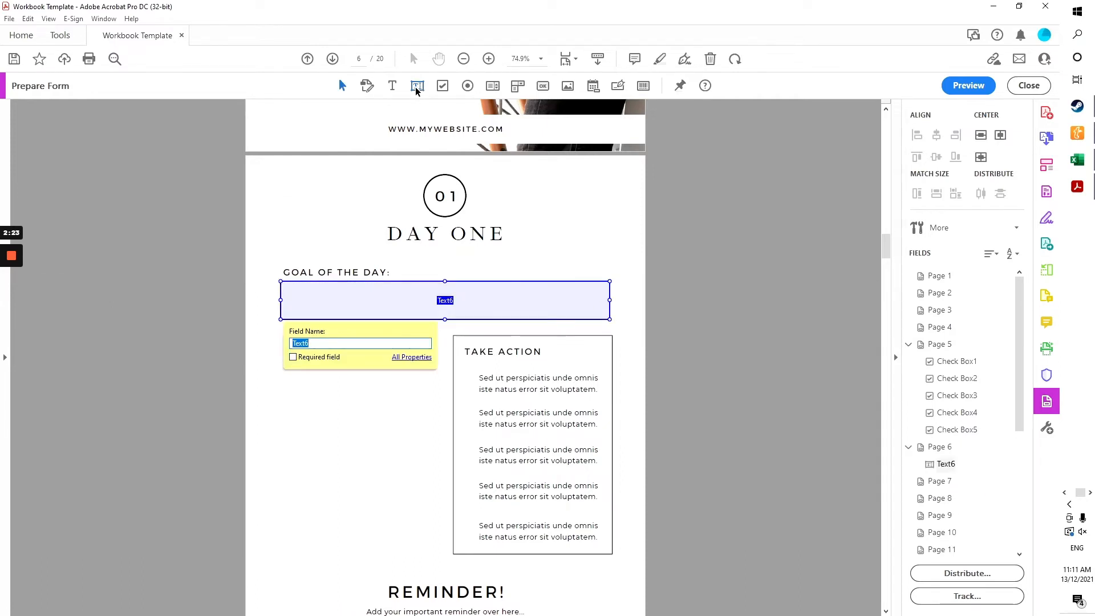
{"action": "mouse_move", "coordinate": [363, 260]}
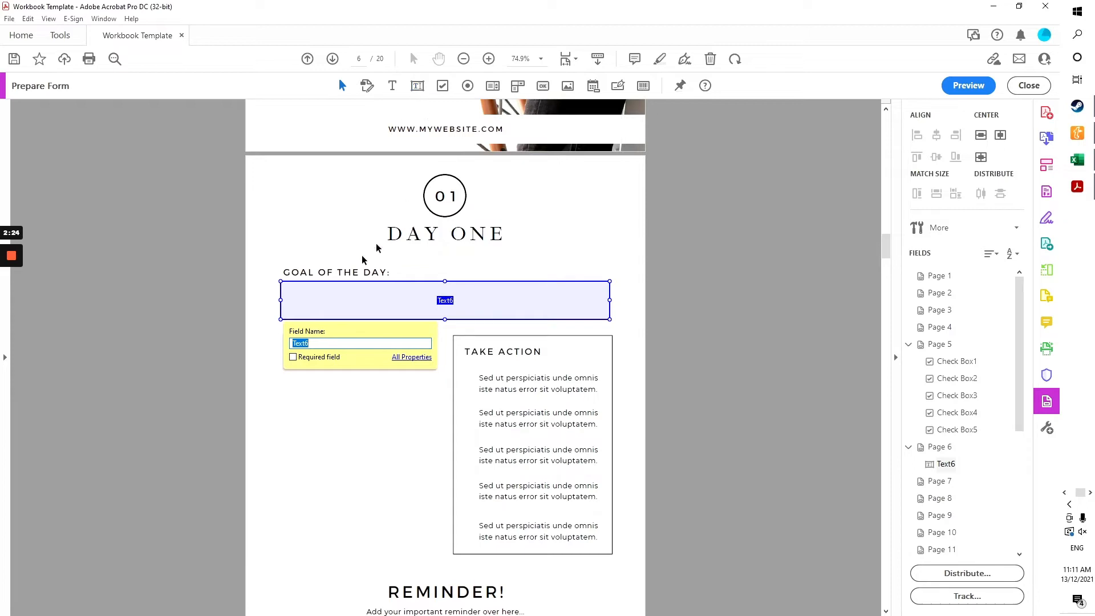
{"action": "mouse_move", "coordinate": [266, 280]}
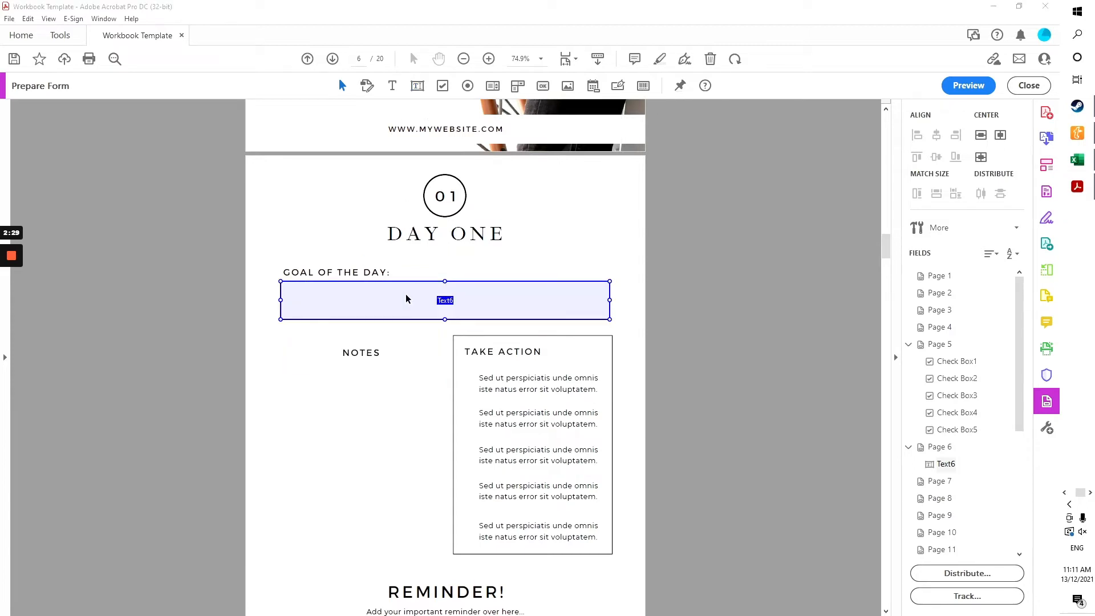
Step: Set Text6 to accept multi-line text in its field properties, then scroll to the NOTES area
{"action": "double_click", "coordinate": [445, 300]}
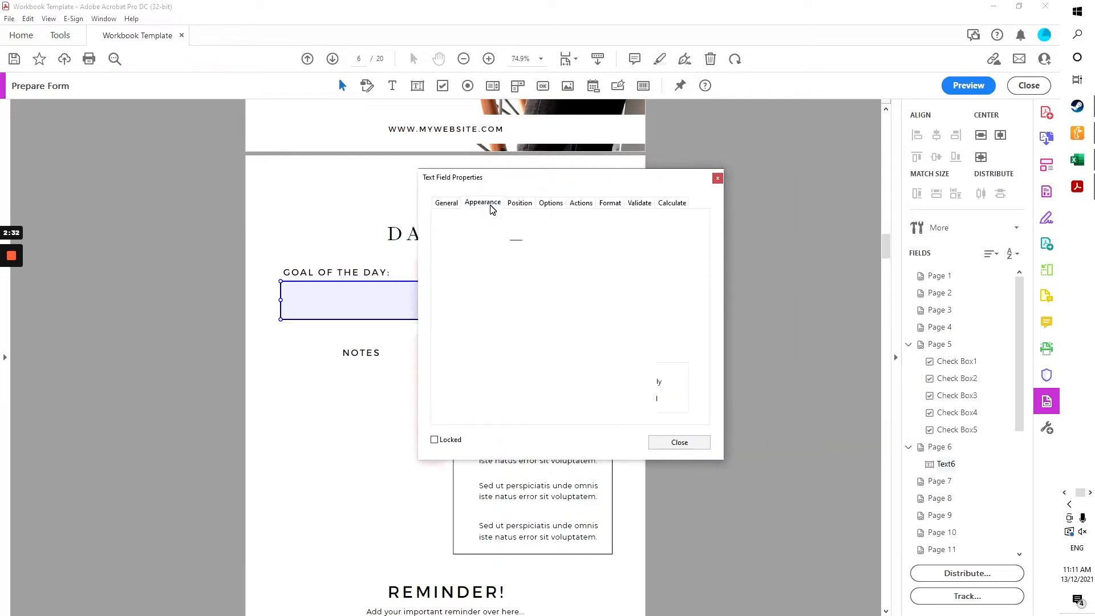
{"action": "left_click", "coordinate": [483, 203]}
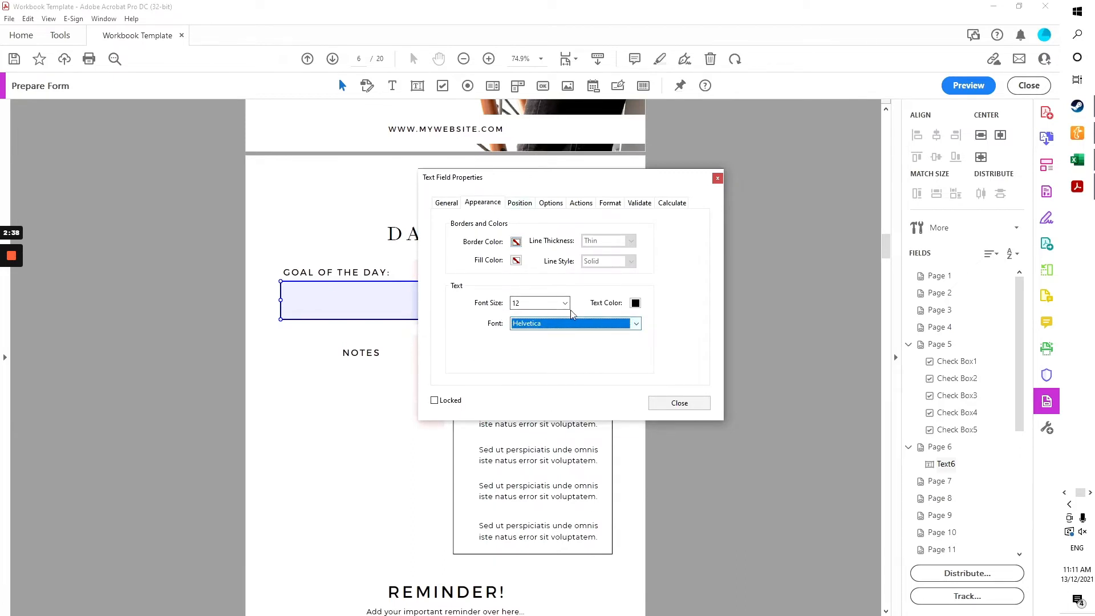
{"action": "left_click", "coordinate": [520, 203]}
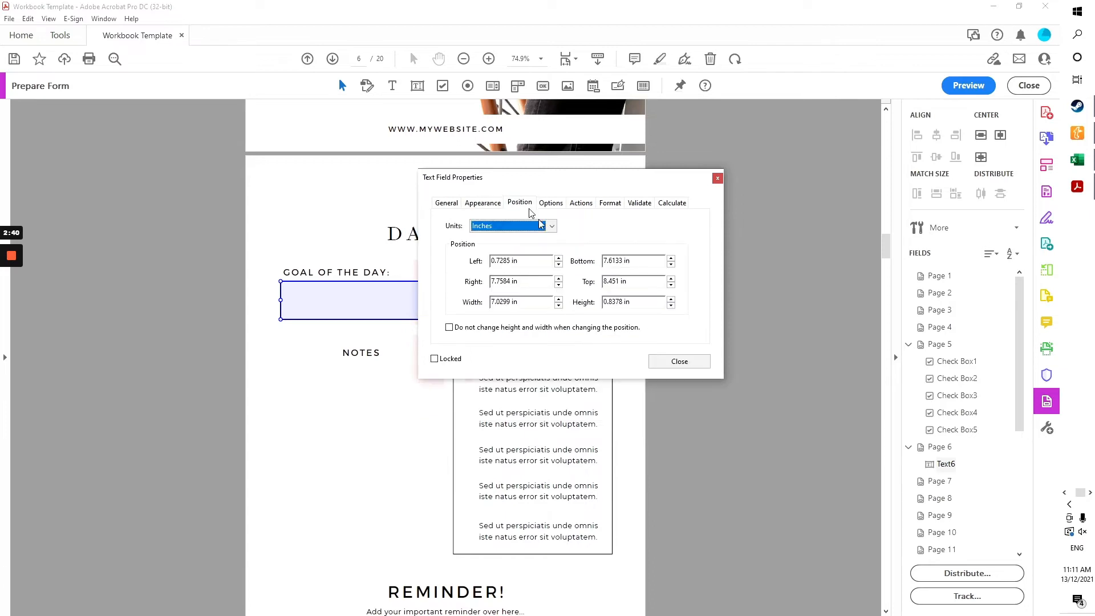
{"action": "left_click", "coordinate": [551, 203]}
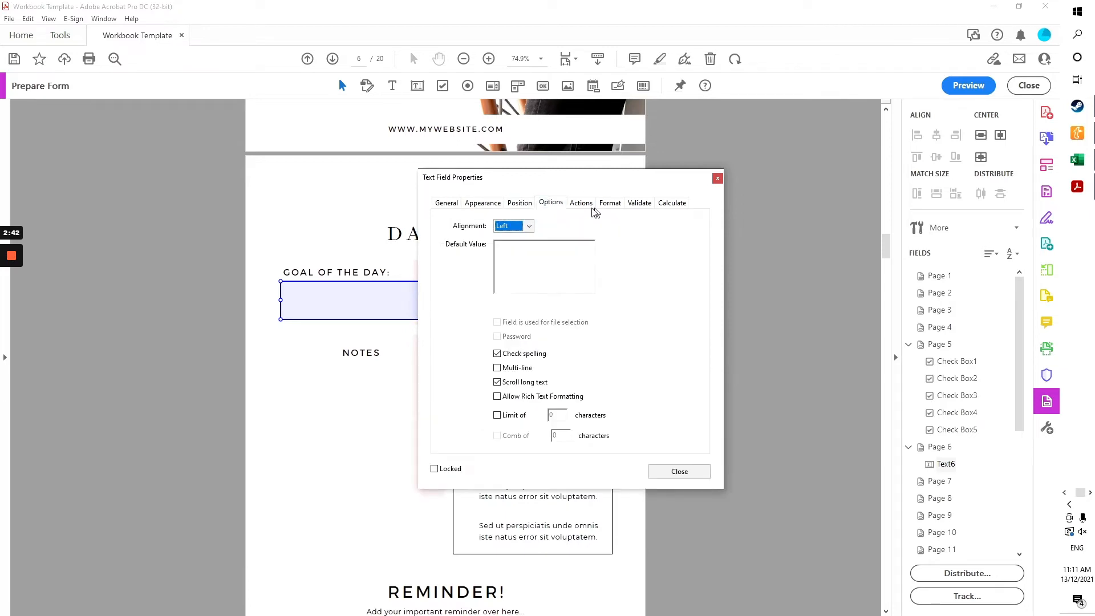
{"action": "mouse_move", "coordinate": [576, 319]}
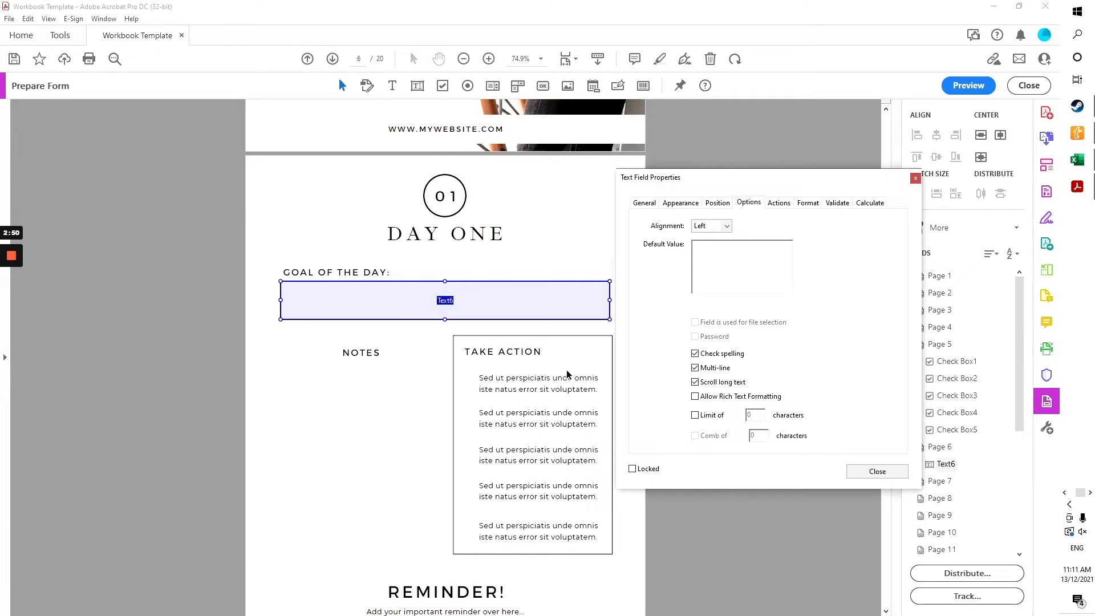
{"action": "left_click", "coordinate": [878, 471]}
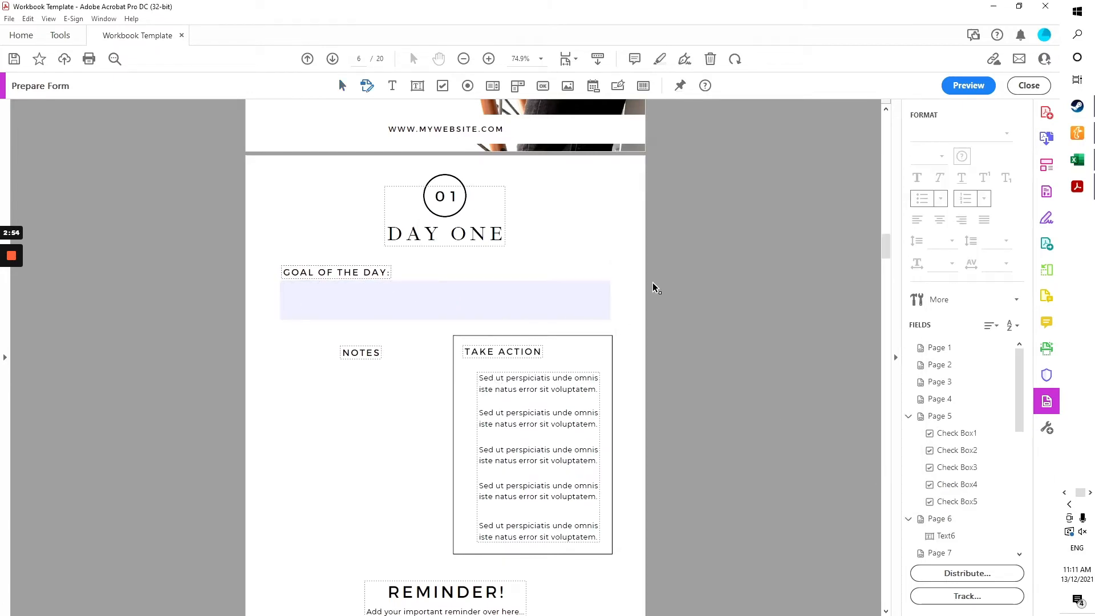
{"action": "scroll", "scroll_direction": "down", "scroll_amount": 3}
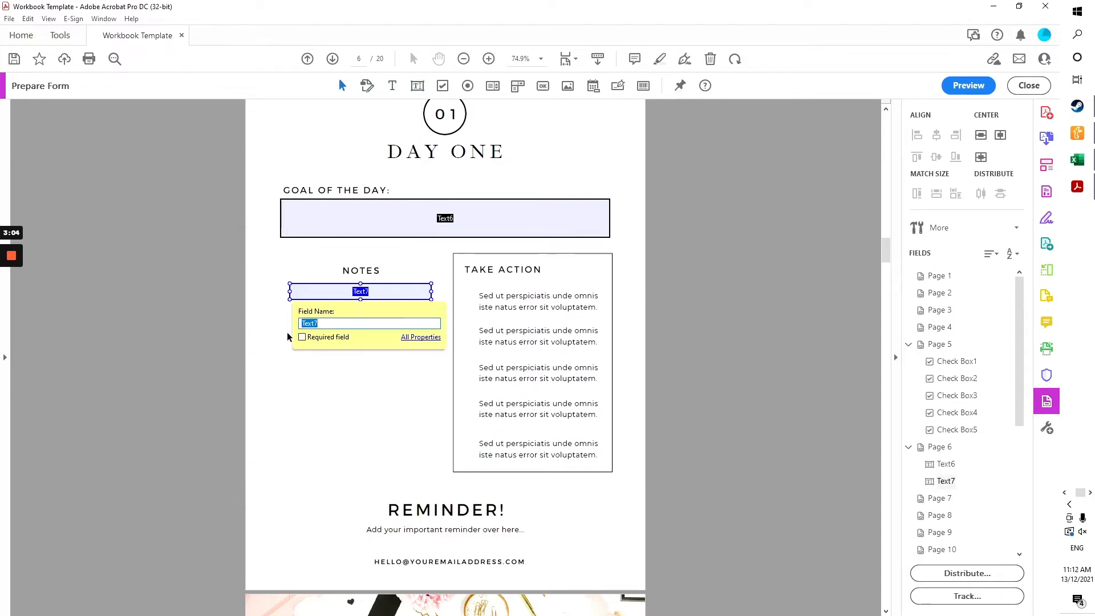
Step: Make ten stacked copies of Text7 (Text7#0–#9) in the NOTES area and align them
{"action": "left_click", "coordinate": [332, 309]}
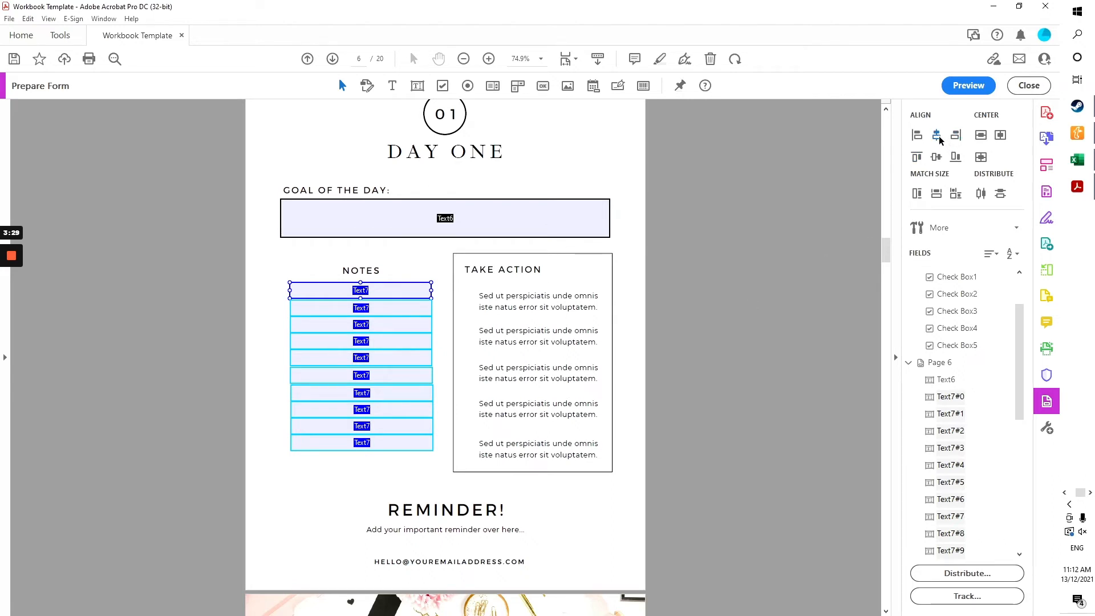
{"action": "left_click", "coordinate": [361, 341]}
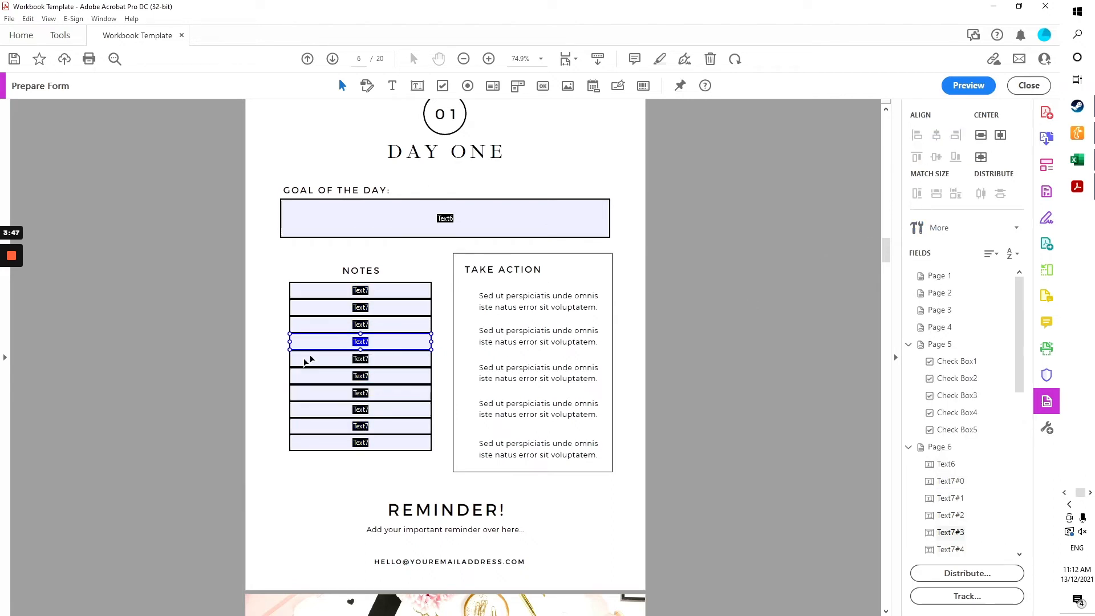
{"action": "left_click", "coordinate": [340, 255]}
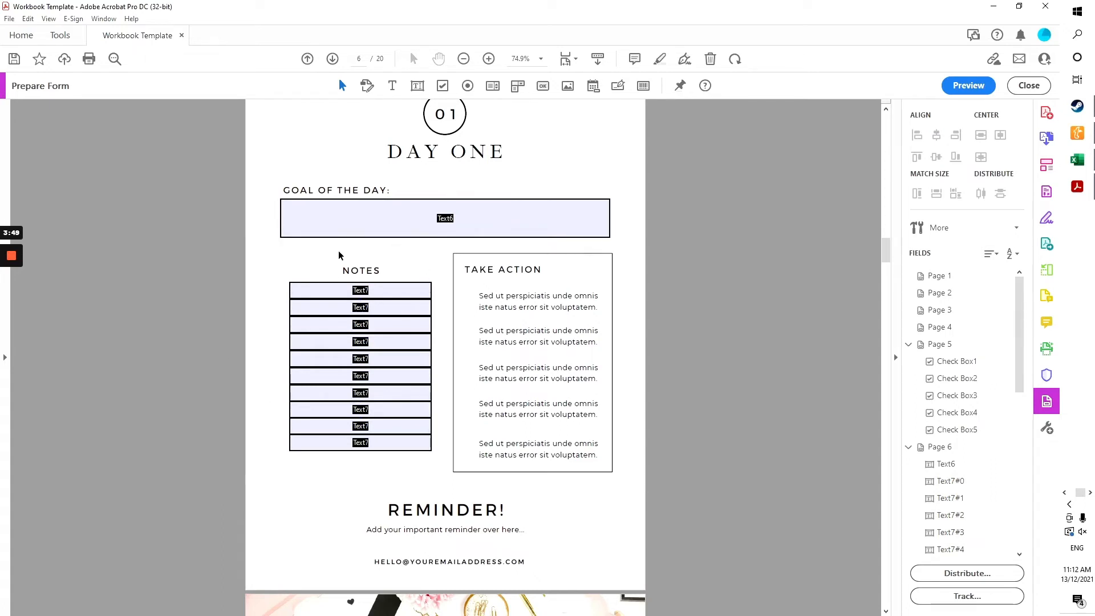
{"action": "mouse_move", "coordinate": [332, 562]}
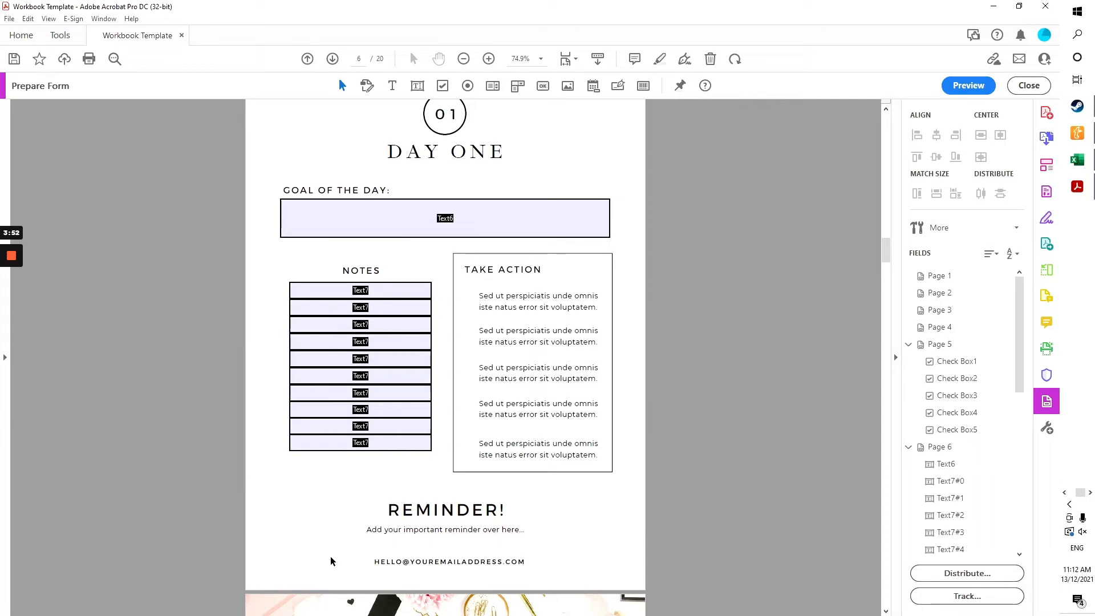
Step: Select note-line fields to check that the copies all share the Text7 name
{"action": "left_click", "coordinate": [360, 290]}
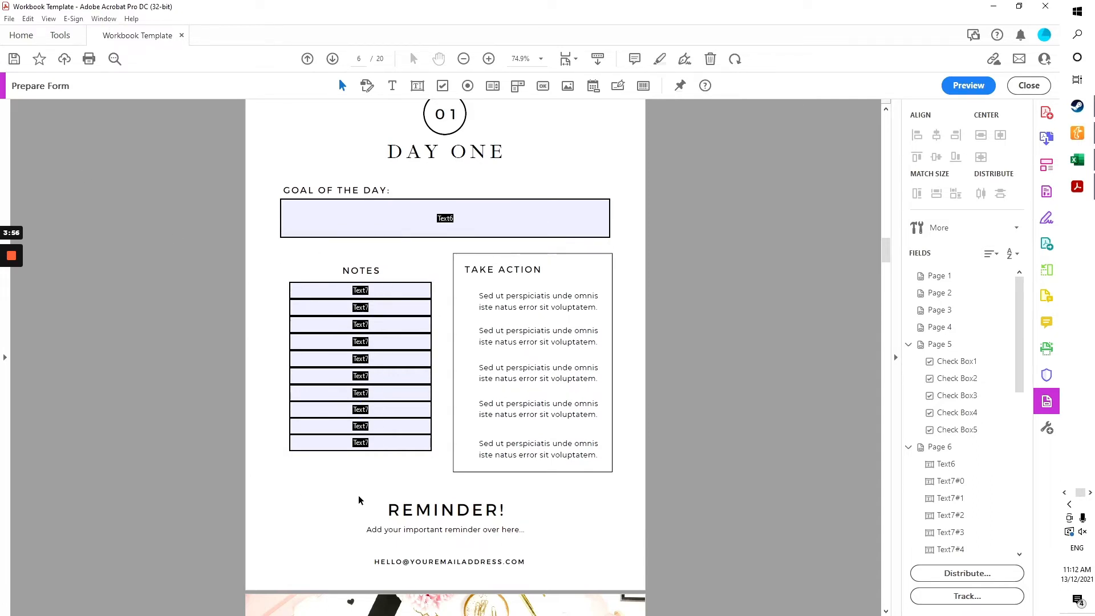
{"action": "mouse_move", "coordinate": [396, 278]}
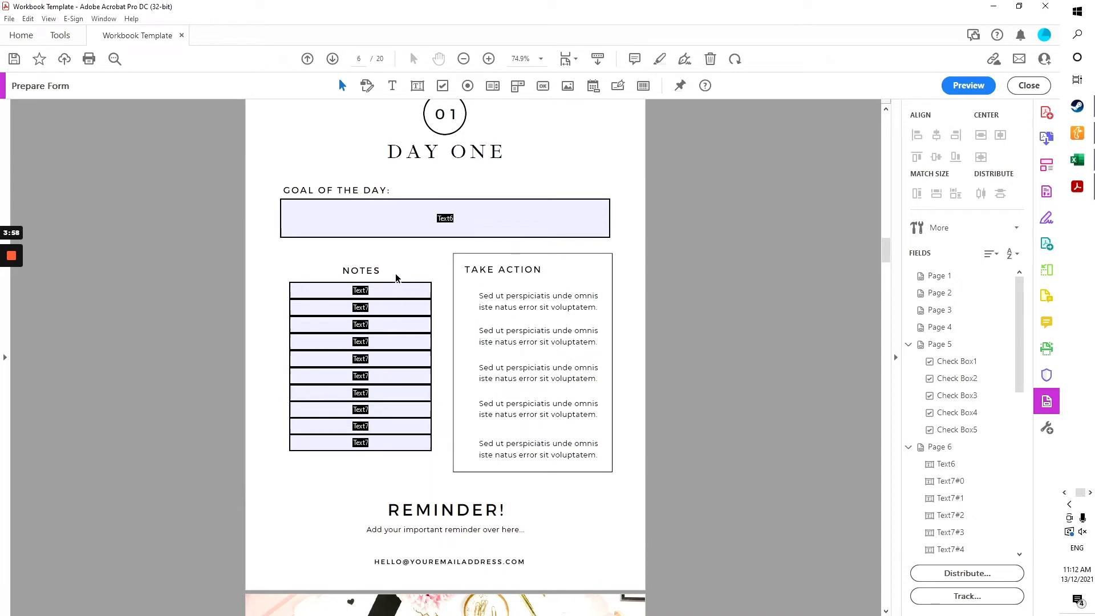
{"action": "mouse_move", "coordinate": [378, 492]}
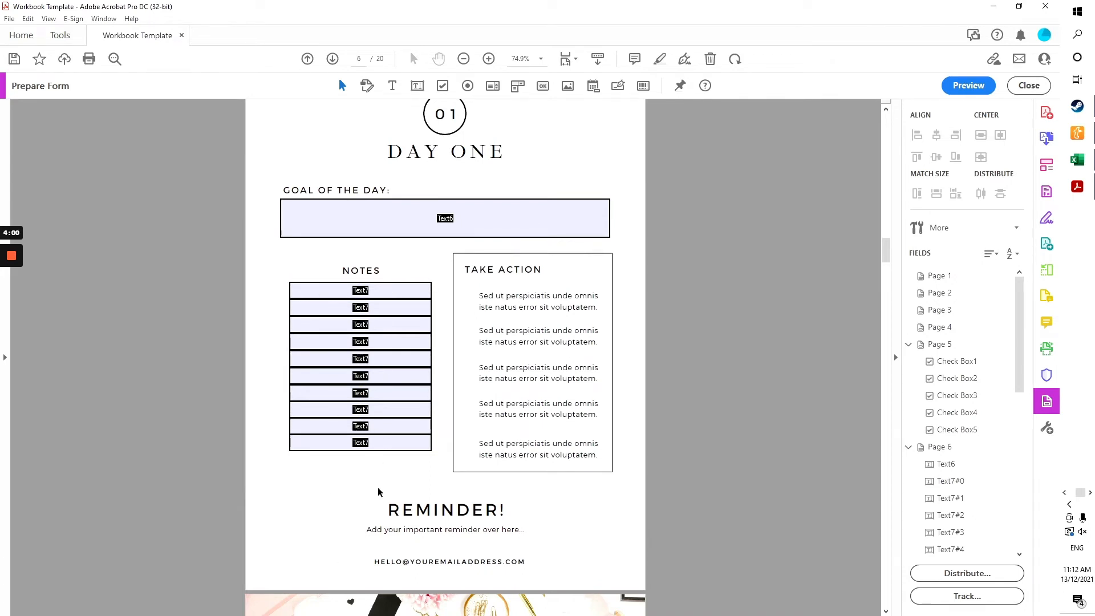
{"action": "left_click", "coordinate": [361, 290]}
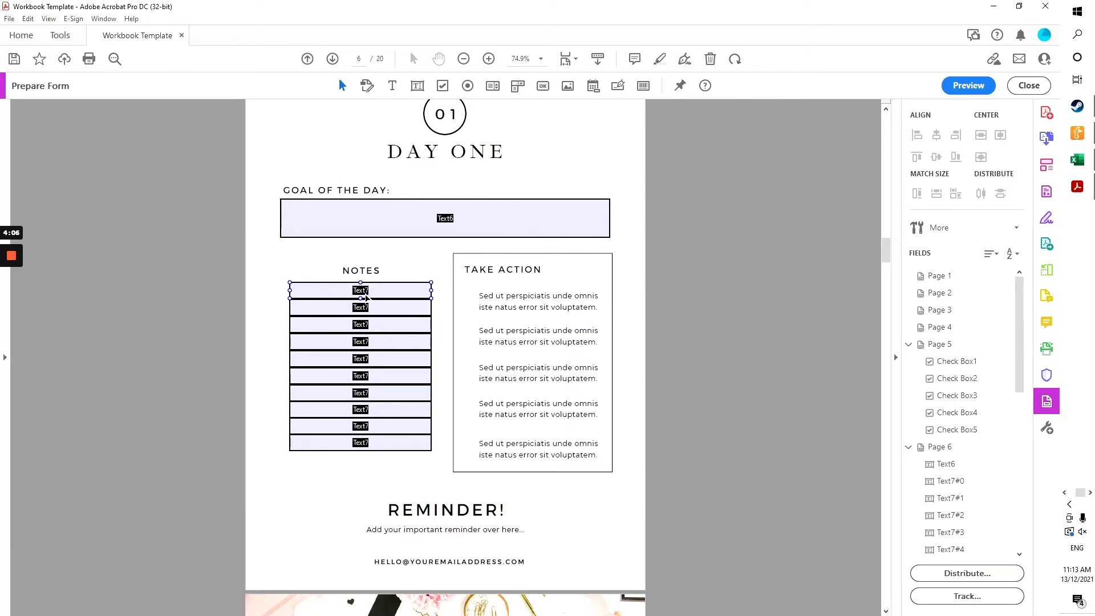
{"action": "left_click", "coordinate": [360, 426]}
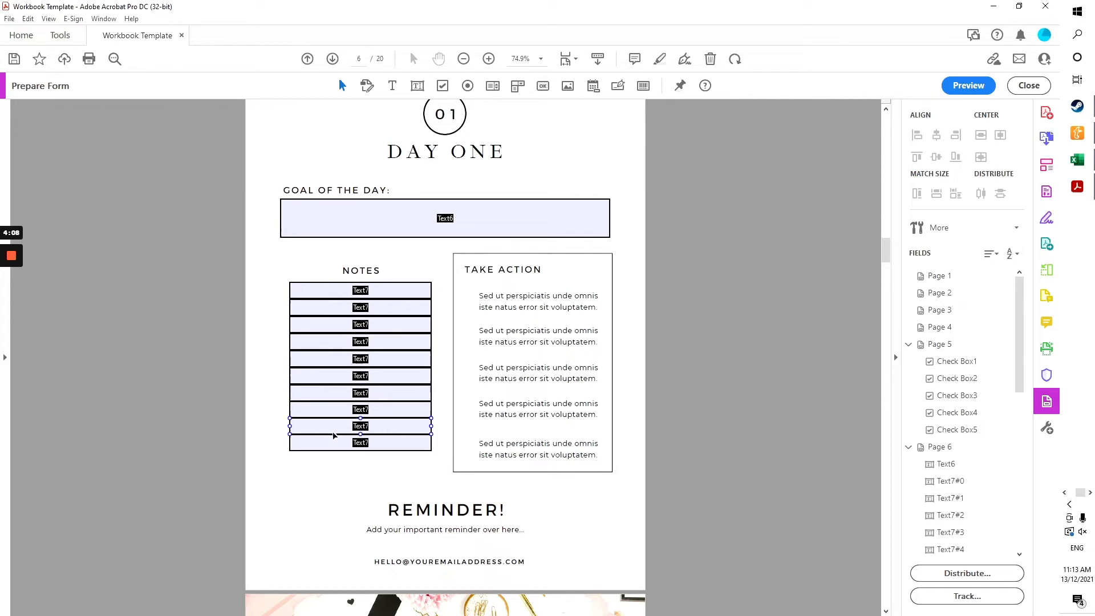
{"action": "left_click", "coordinate": [361, 290]}
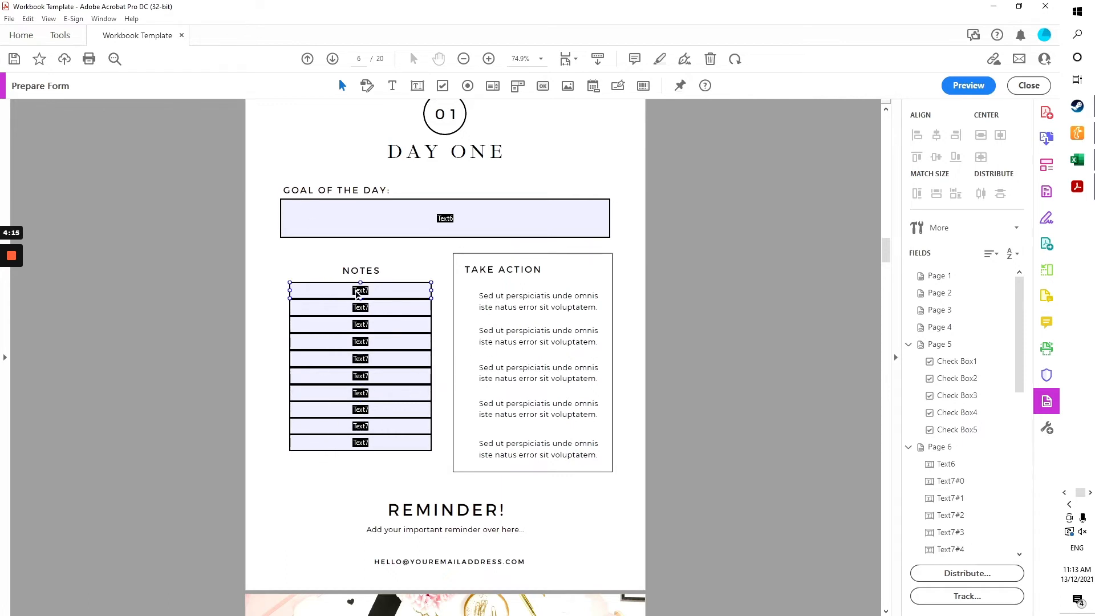
Step: Rename the second notes field to Text8 in its General properties
{"action": "double_click", "coordinate": [360, 307]}
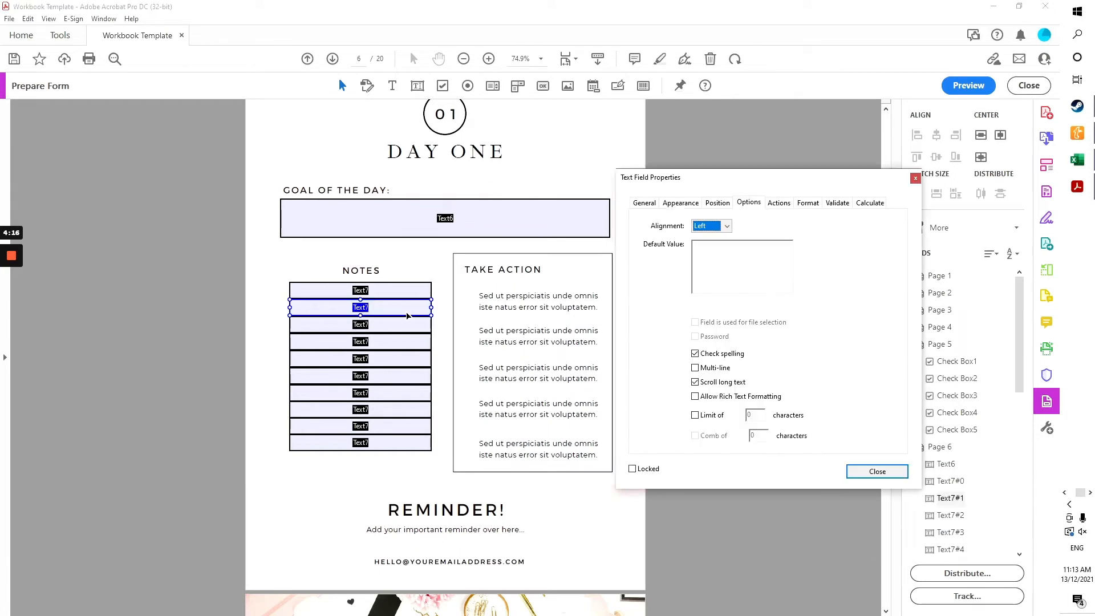
{"action": "left_click", "coordinate": [643, 203]}
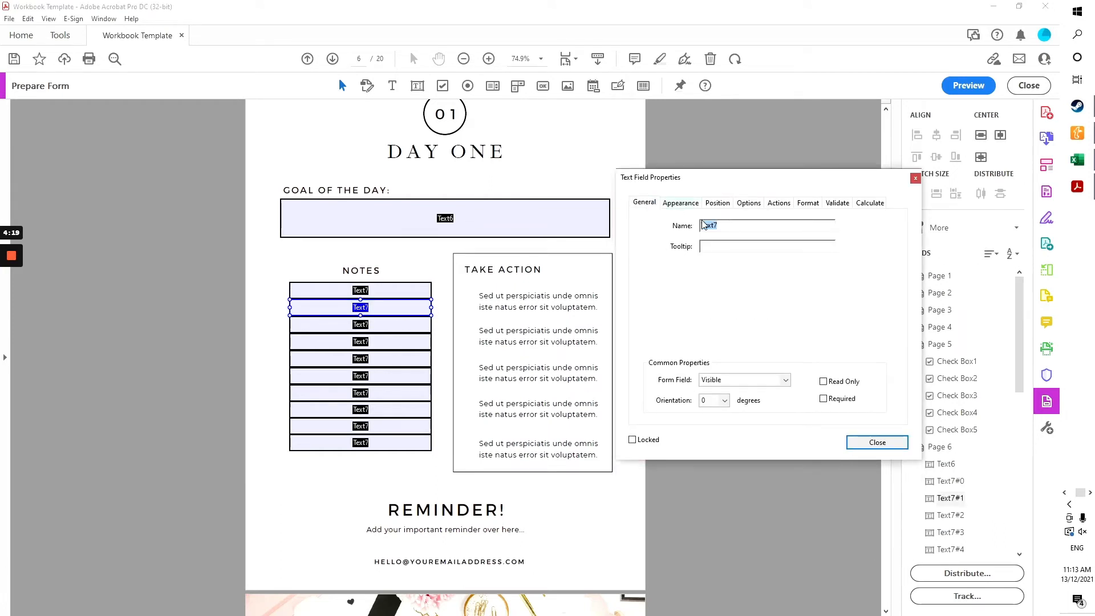
{"action": "type", "text": "Text8"}
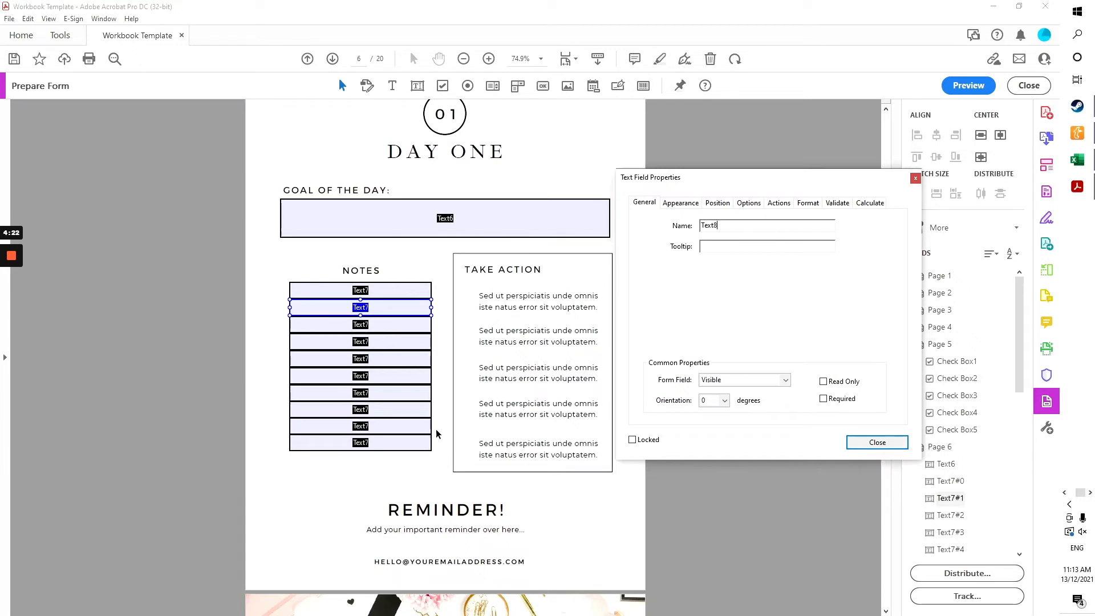
{"action": "left_click", "coordinate": [876, 443]}
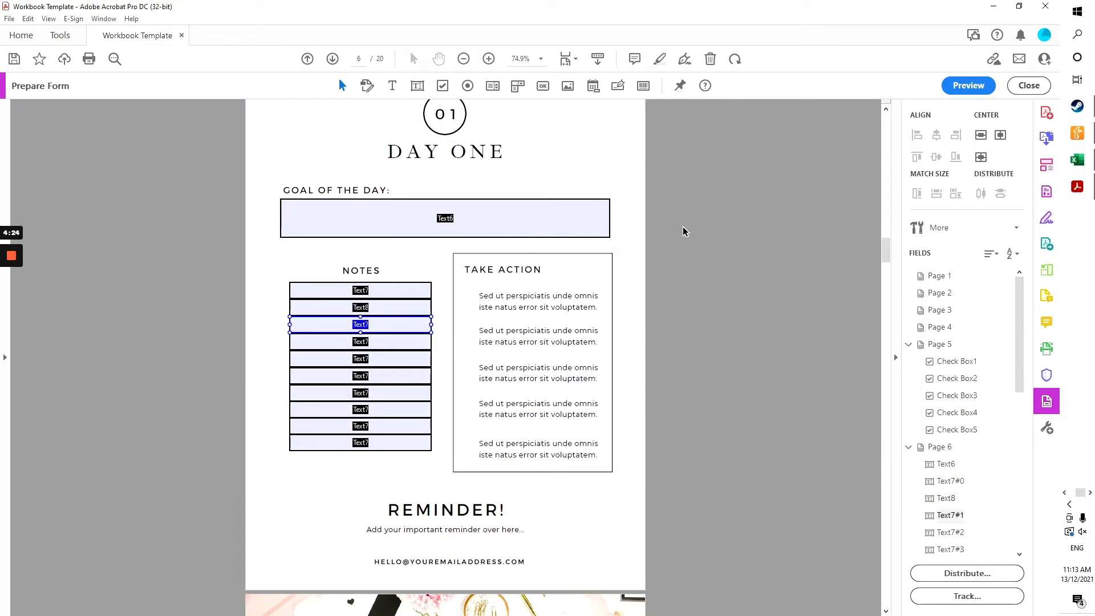
Step: Rename the remaining notes fields Text9 through Text16 the same way
{"action": "double_click", "coordinate": [361, 324]}
{"action": "type", "text": "Text9"}
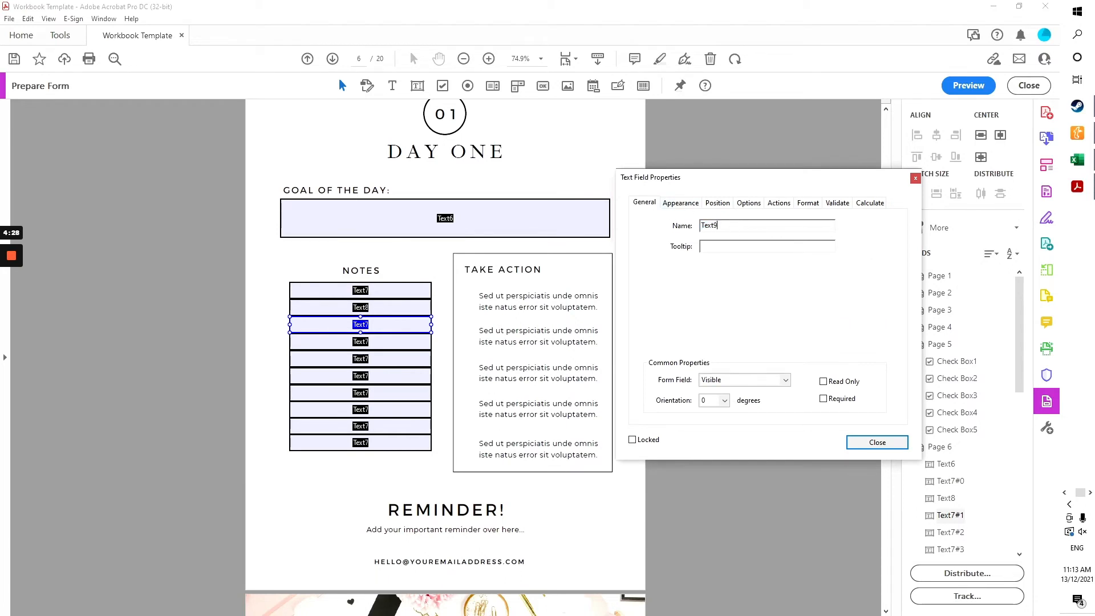
{"action": "left_click", "coordinate": [876, 443]}
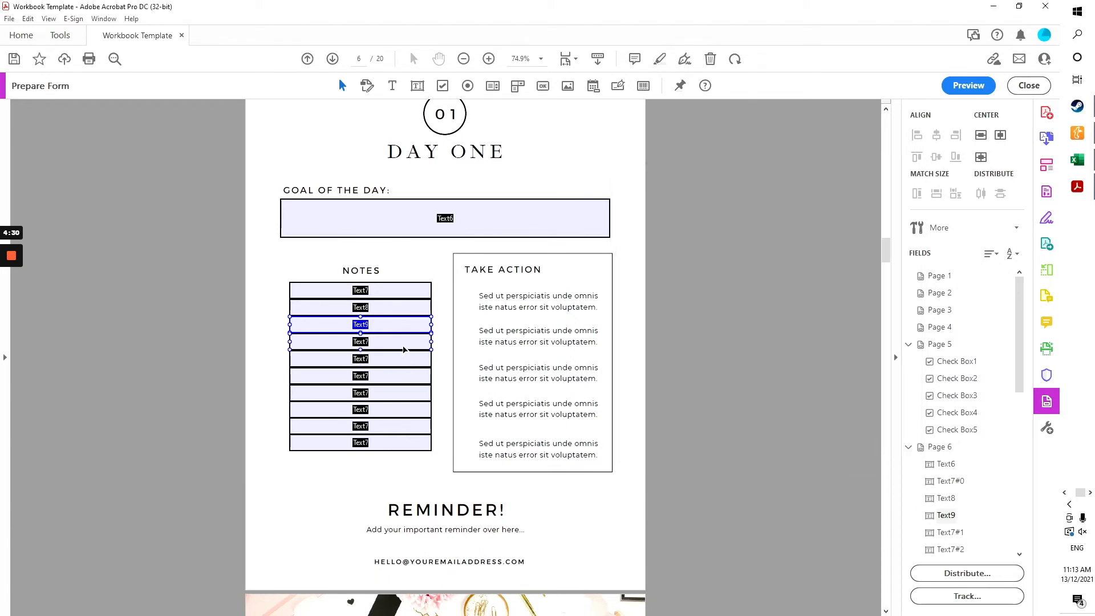
{"action": "double_click", "coordinate": [360, 341]}
{"action": "type", "text": "Text16"}
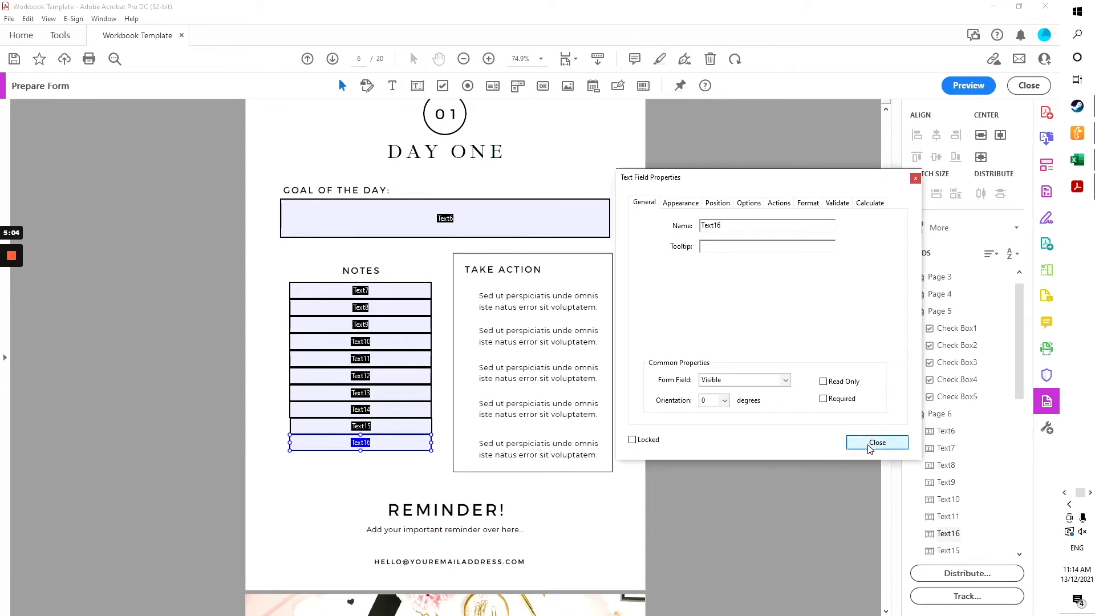
{"action": "left_click", "coordinate": [878, 442]}
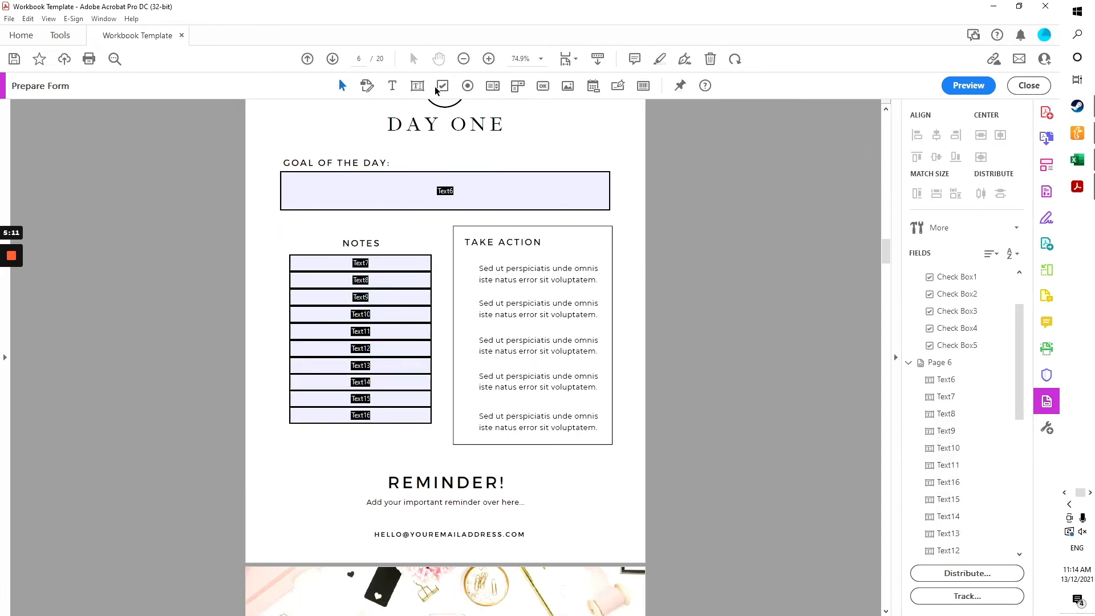
{"action": "mouse_move", "coordinate": [489, 408]}
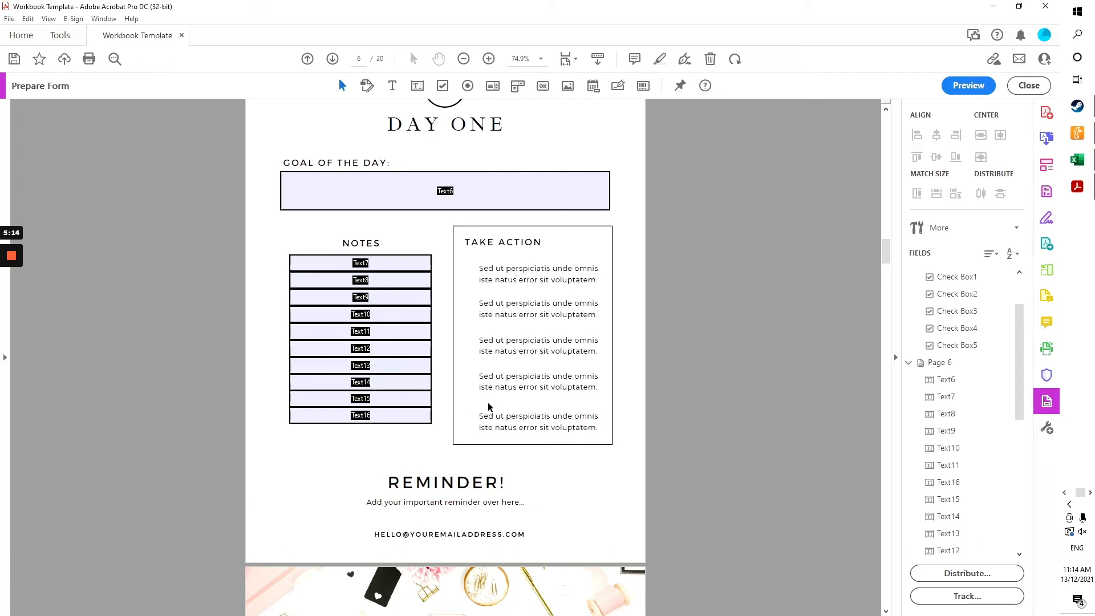
Step: Save the form to Downloads as Workbook Template_Editable
{"action": "left_click", "coordinate": [10, 19]}
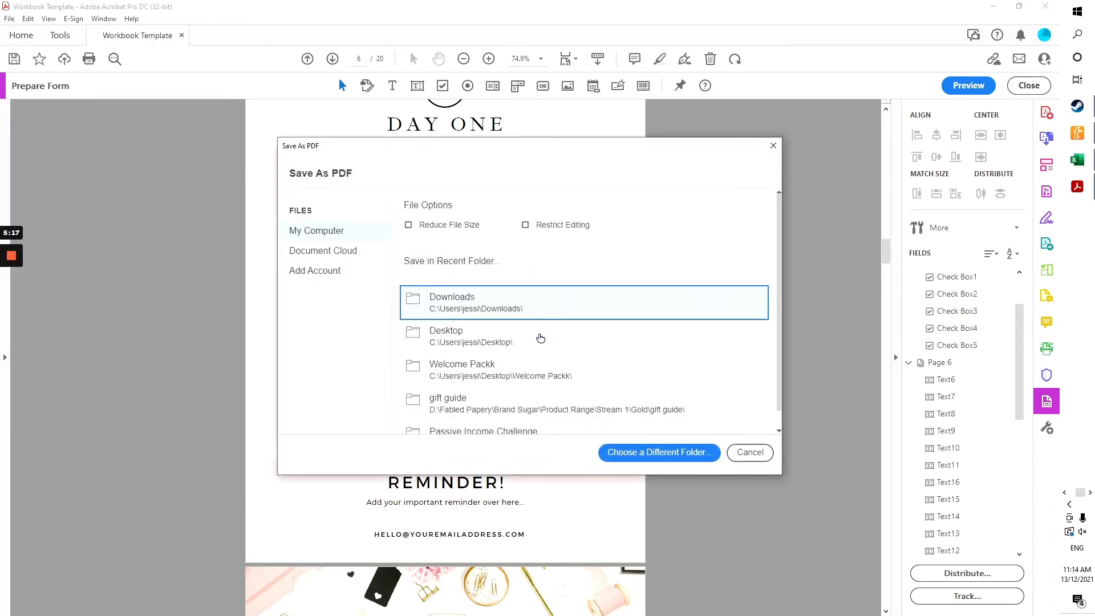
{"action": "left_click", "coordinate": [750, 452]}
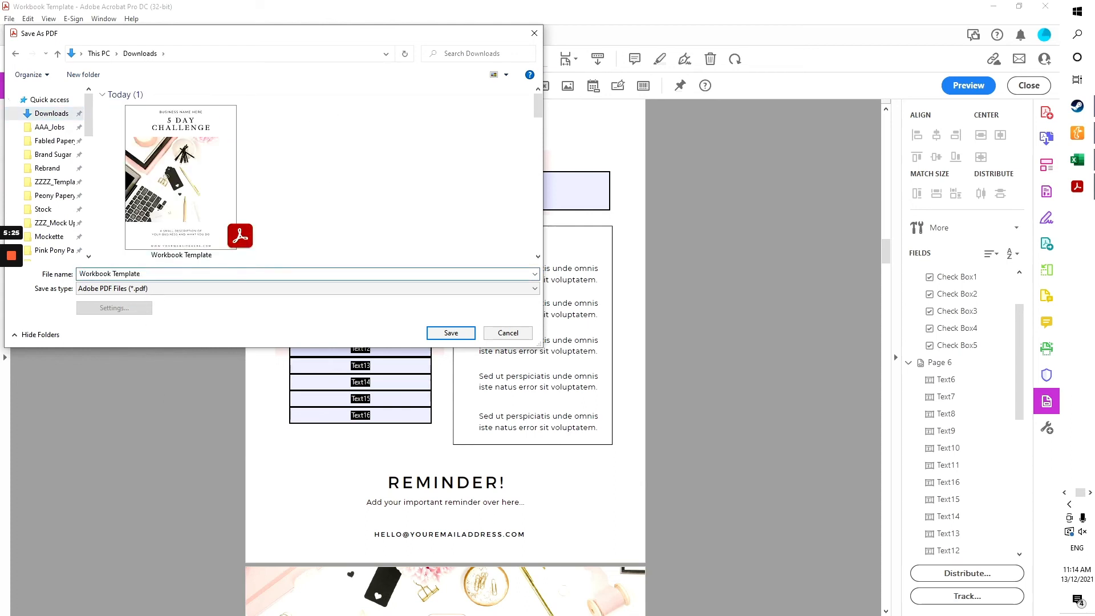
{"action": "type", "text": "_Editable"}
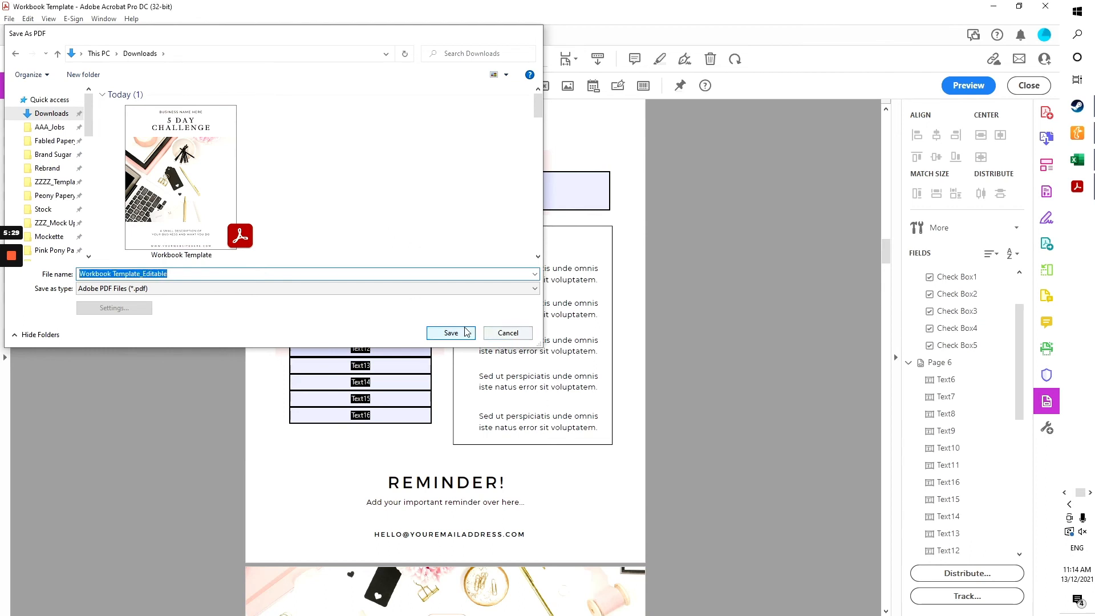
{"action": "left_click", "coordinate": [450, 332]}
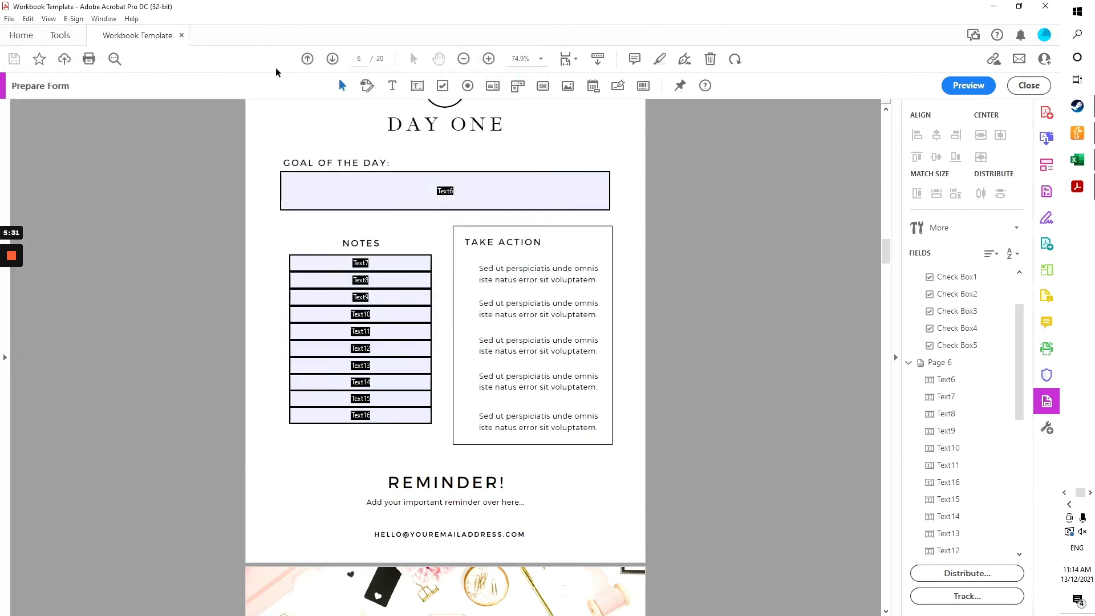
{"action": "mouse_move", "coordinate": [331, 4]}
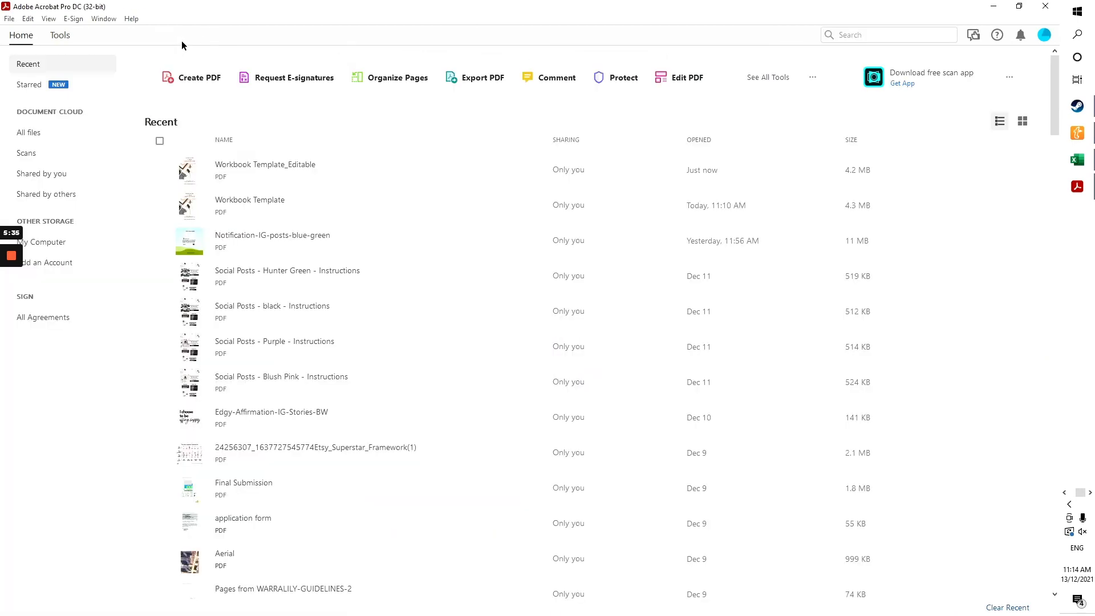
{"action": "mouse_move", "coordinate": [289, 170]}
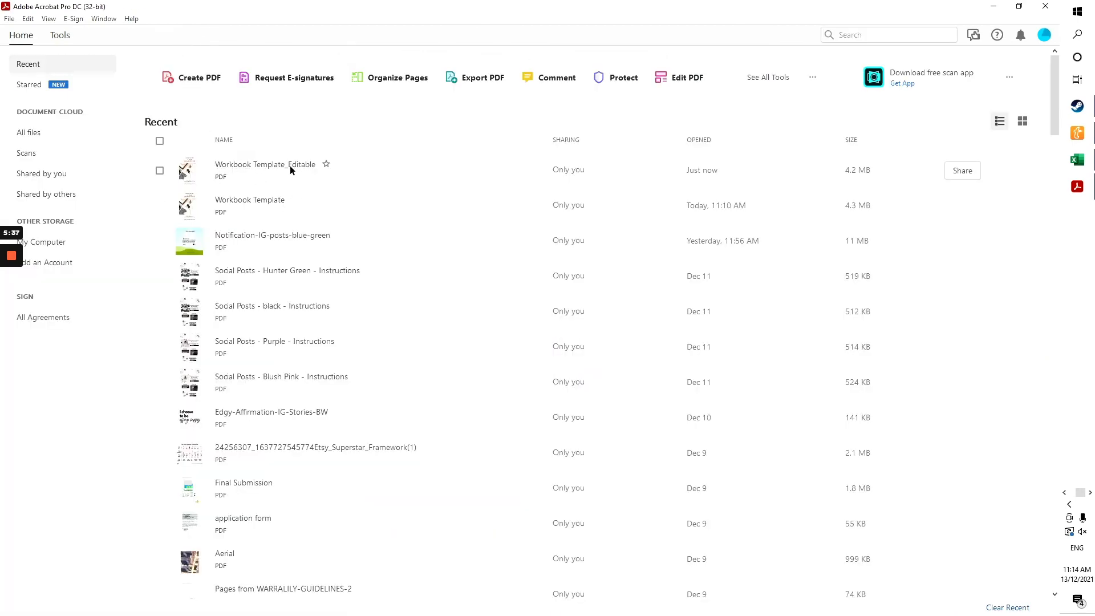
Step: Reopen Workbook Template_Editable from Recent and show page 6 (Day One) fitted in view
{"action": "double_click", "coordinate": [250, 205]}
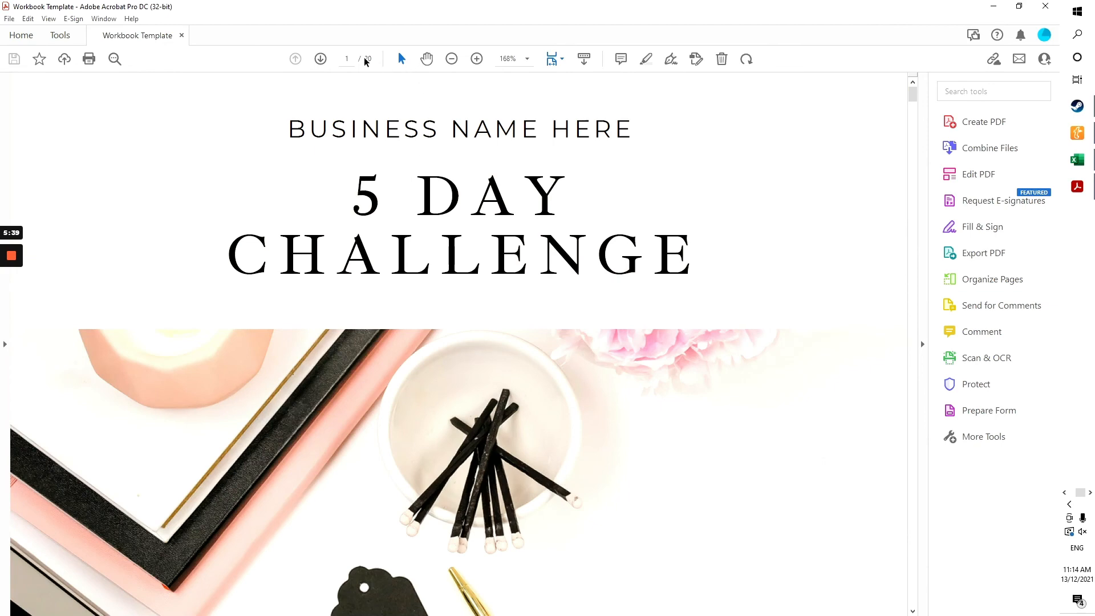
{"action": "left_click", "coordinate": [321, 58]}
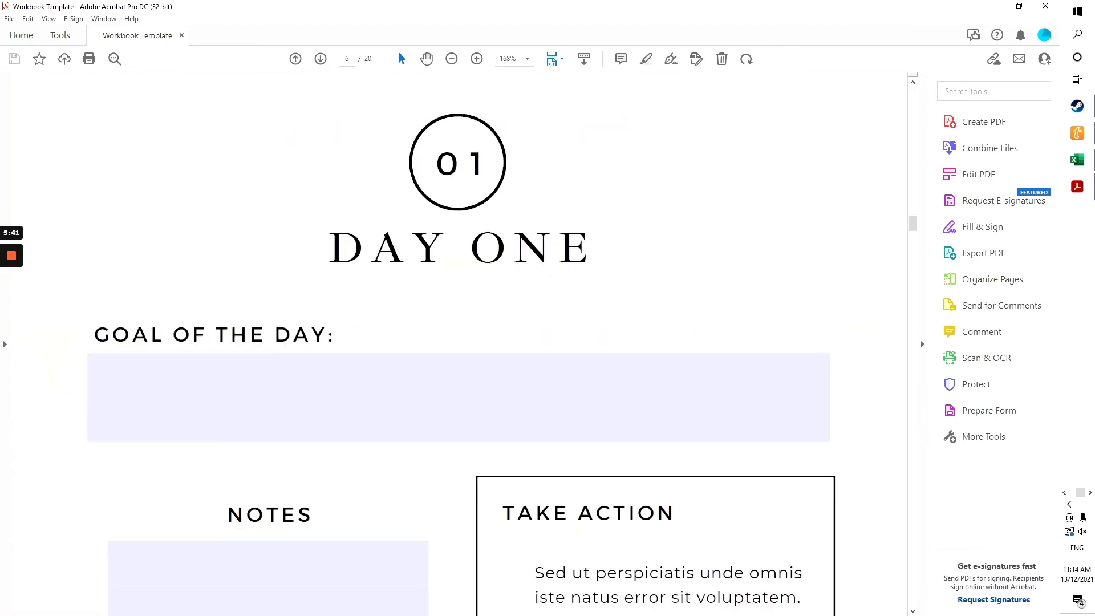
{"action": "left_click", "coordinate": [452, 58]}
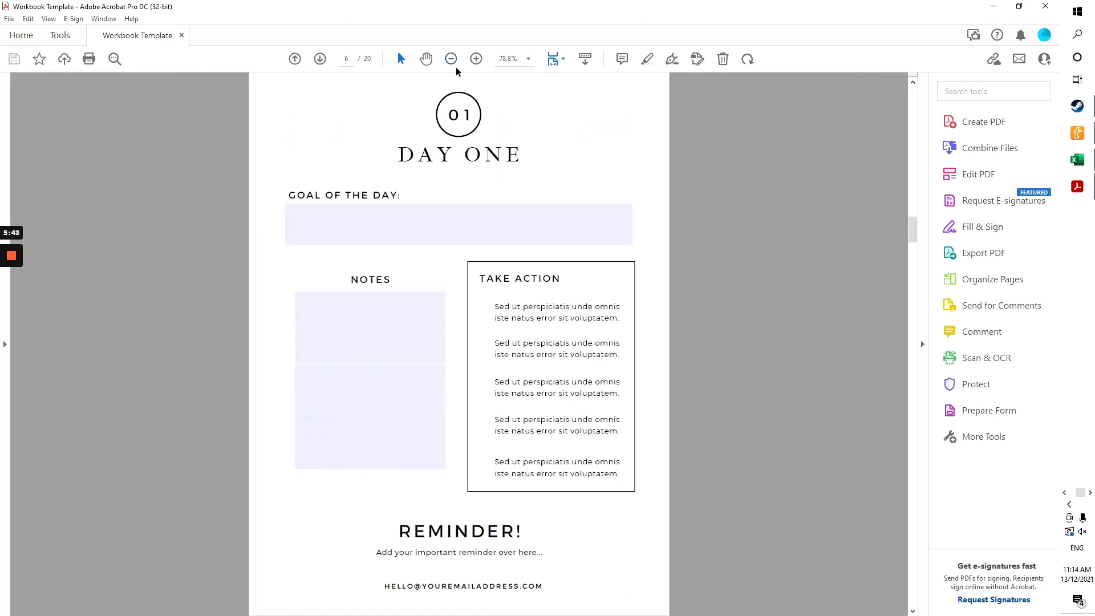
Step: Enter sample text 'agfag' in a field, tick the Day 1 check box and review the page
{"action": "type", "text": "agfag"}
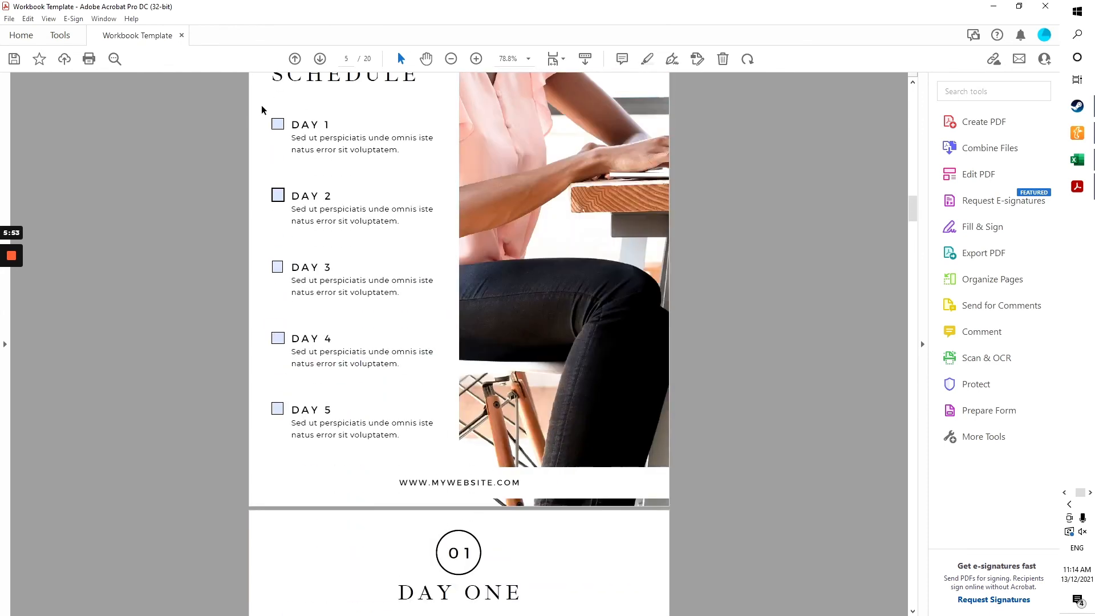
{"action": "left_click", "coordinate": [277, 195]}
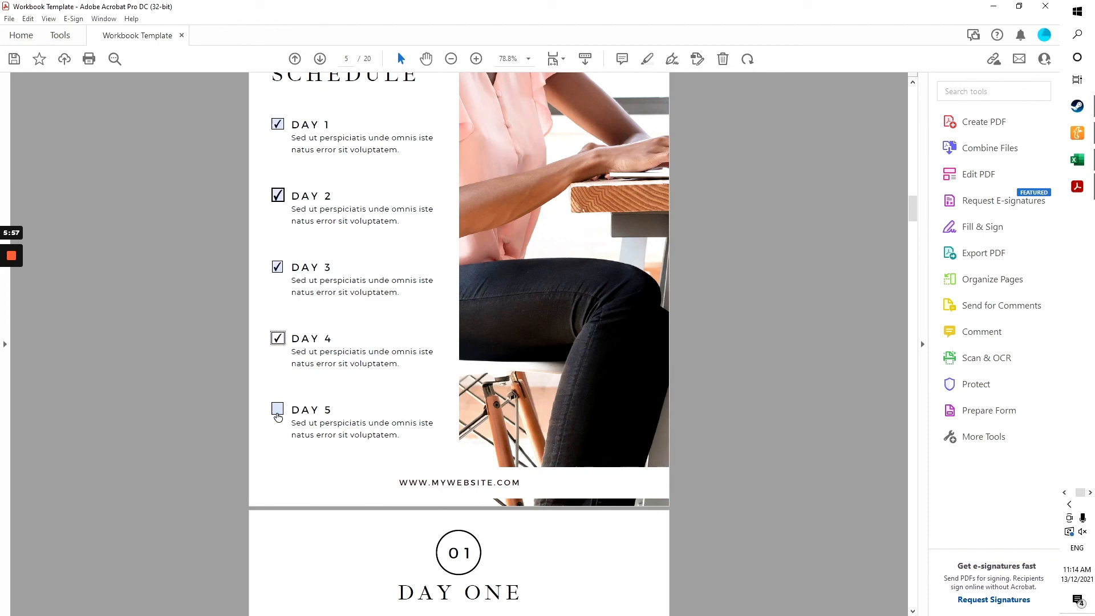
{"action": "scroll", "scroll_direction": "down", "scroll_amount": 3}
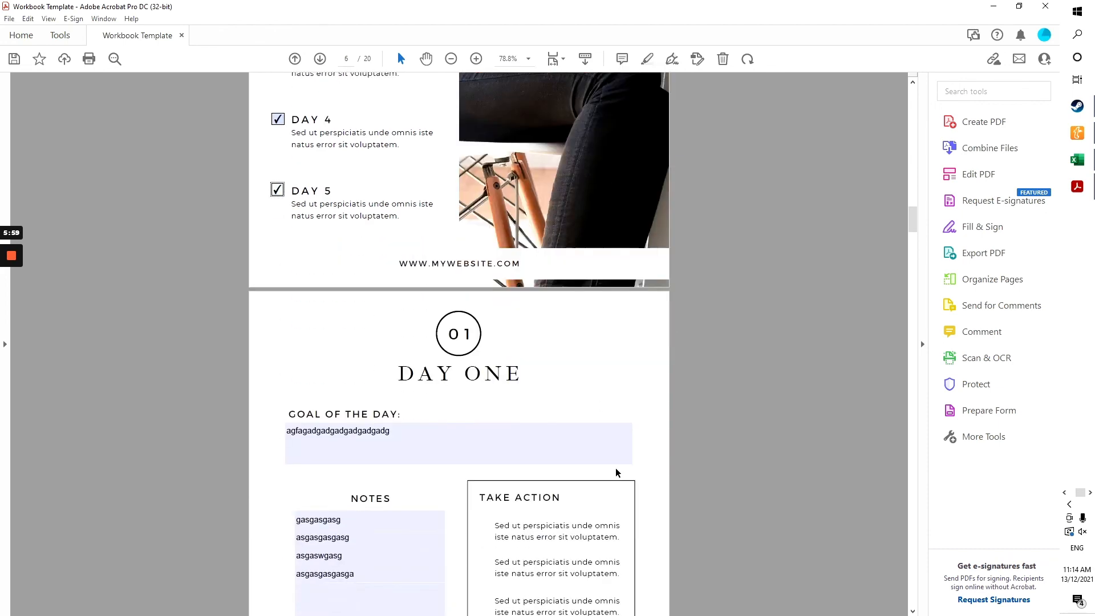
{"action": "scroll", "scroll_direction": "down", "scroll_amount": 3}
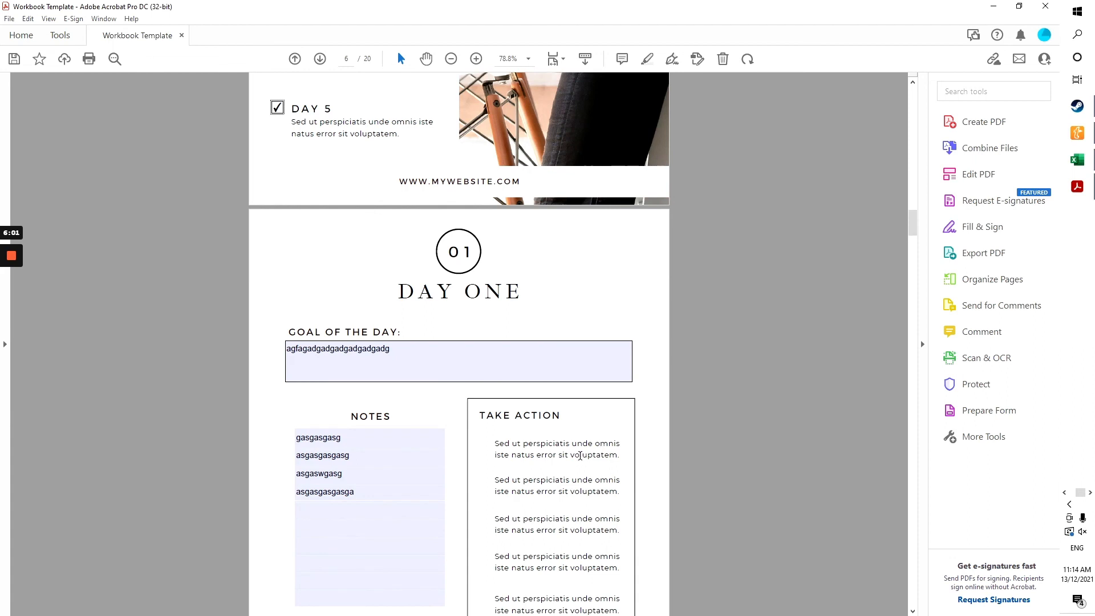